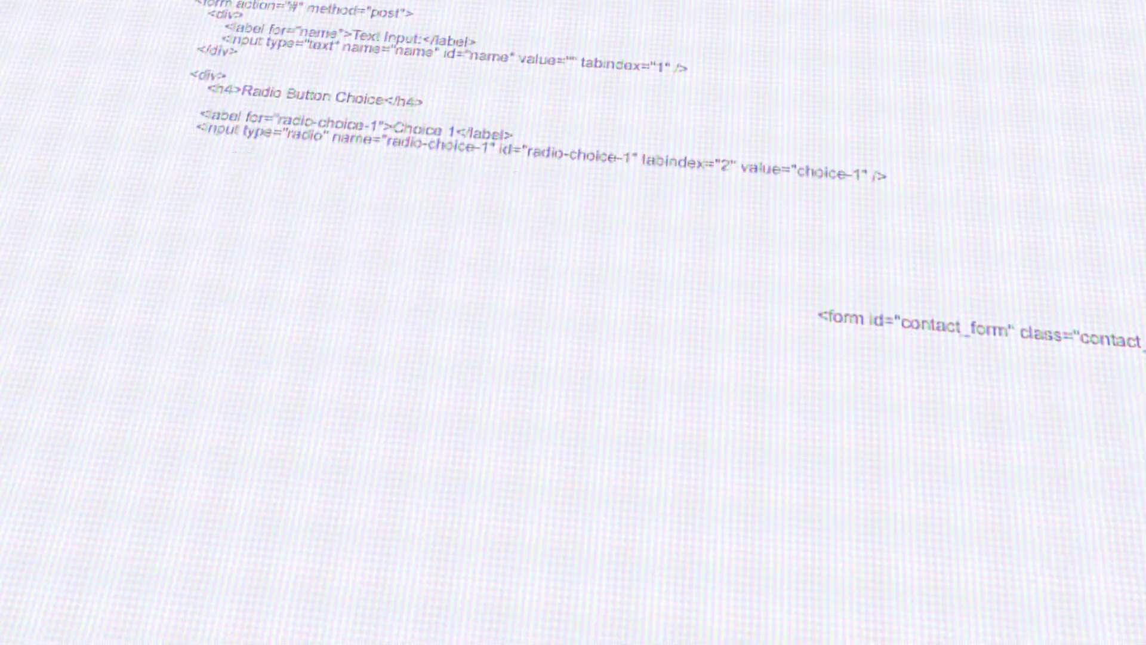
- Copy the youtu.be short link from the MySQL repair video's Share options
scroll(up, 3)
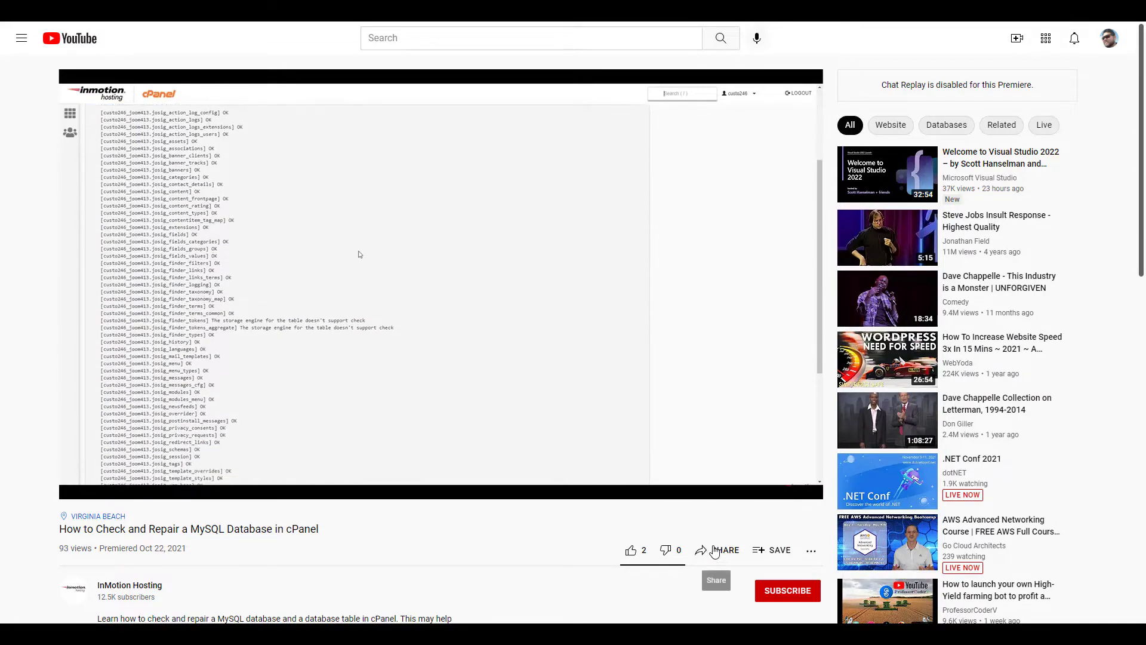
click(724, 549)
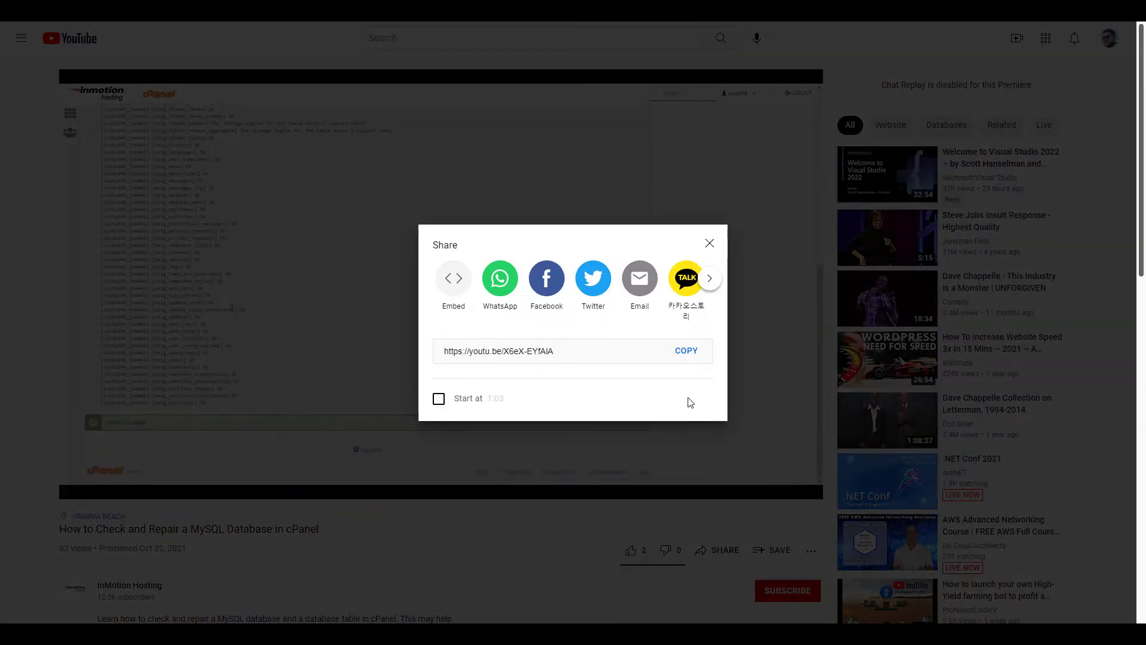
click(685, 351)
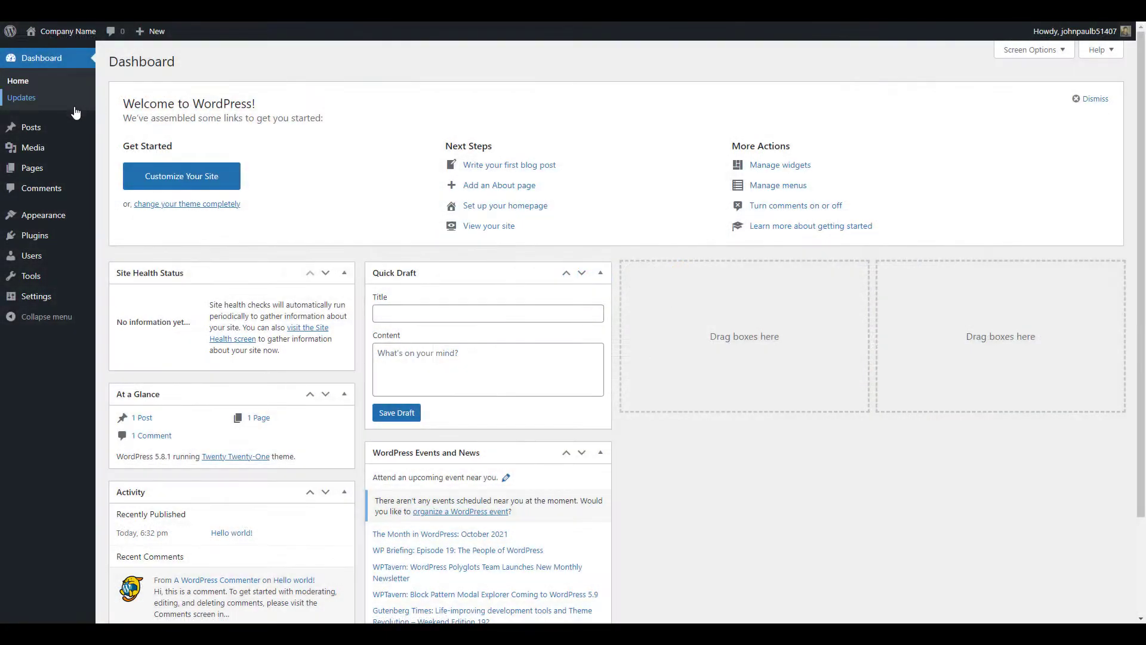
- Edit Hello world! and paste the YouTube link below the welcome paragraph
click(31, 126)
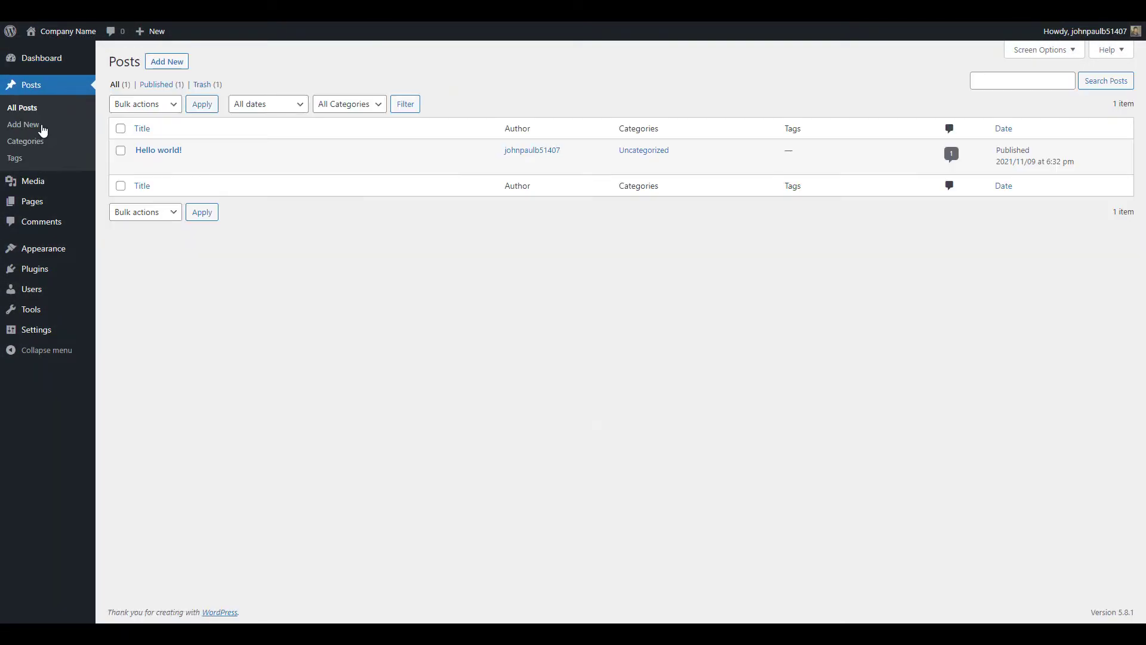
mouse_move(158, 150)
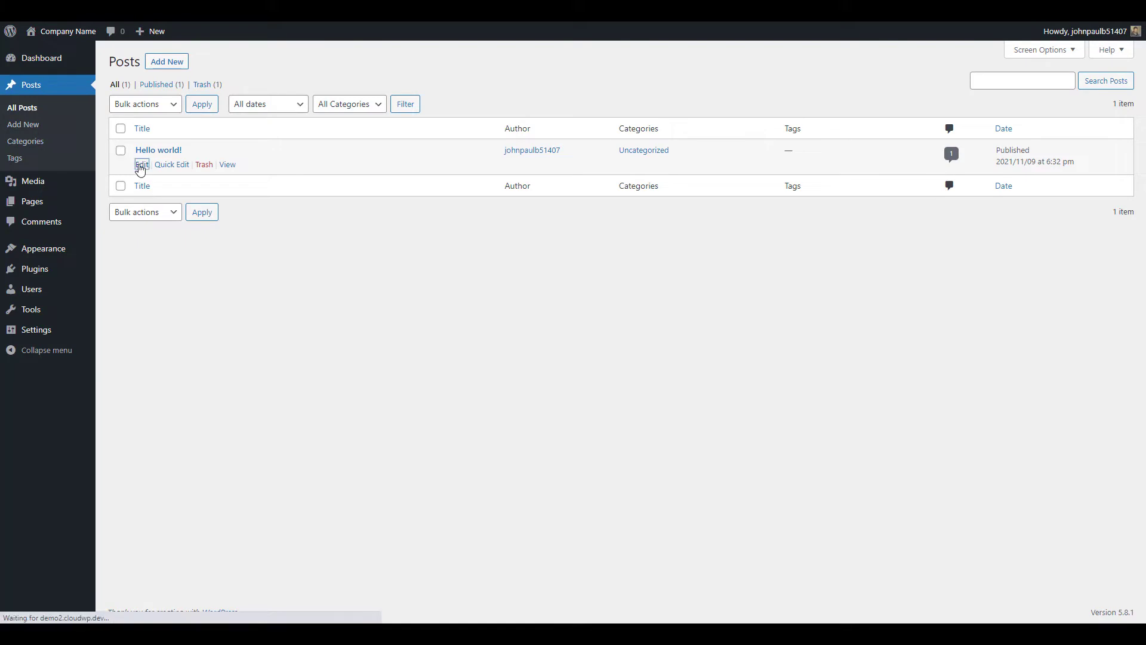
click(141, 165)
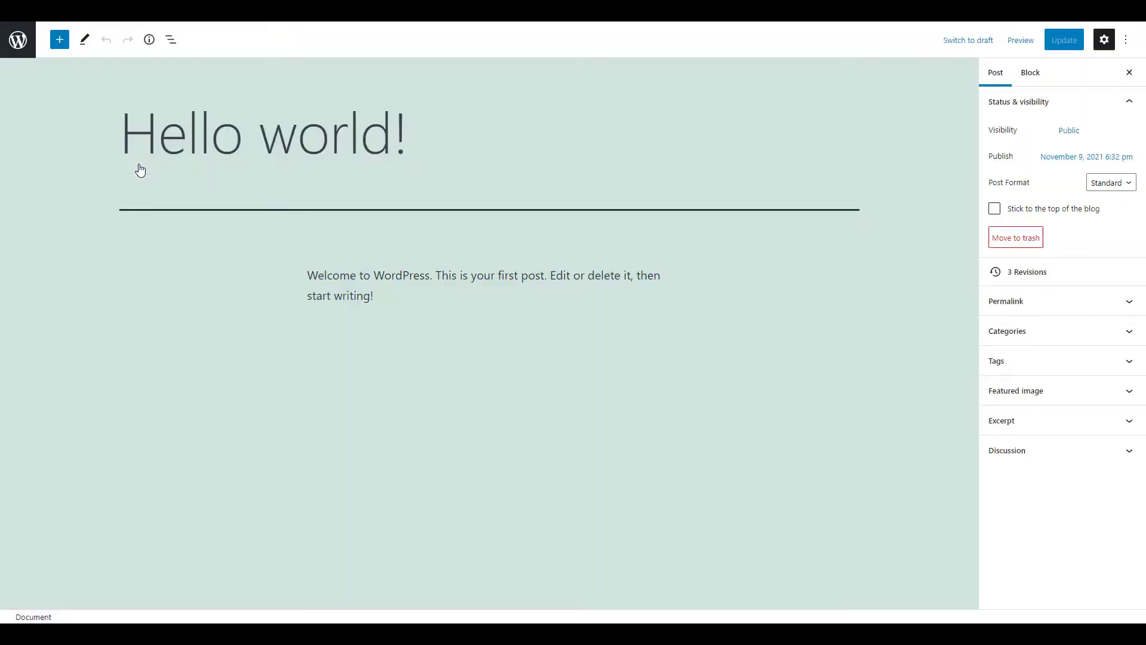
click(403, 295)
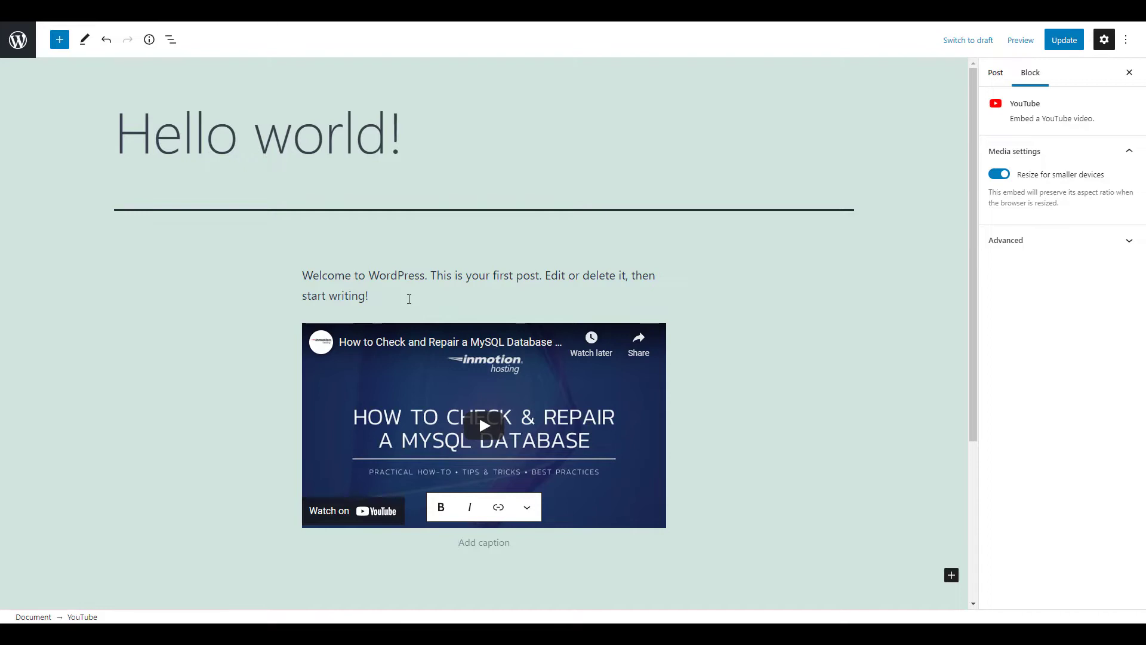
click(484, 542)
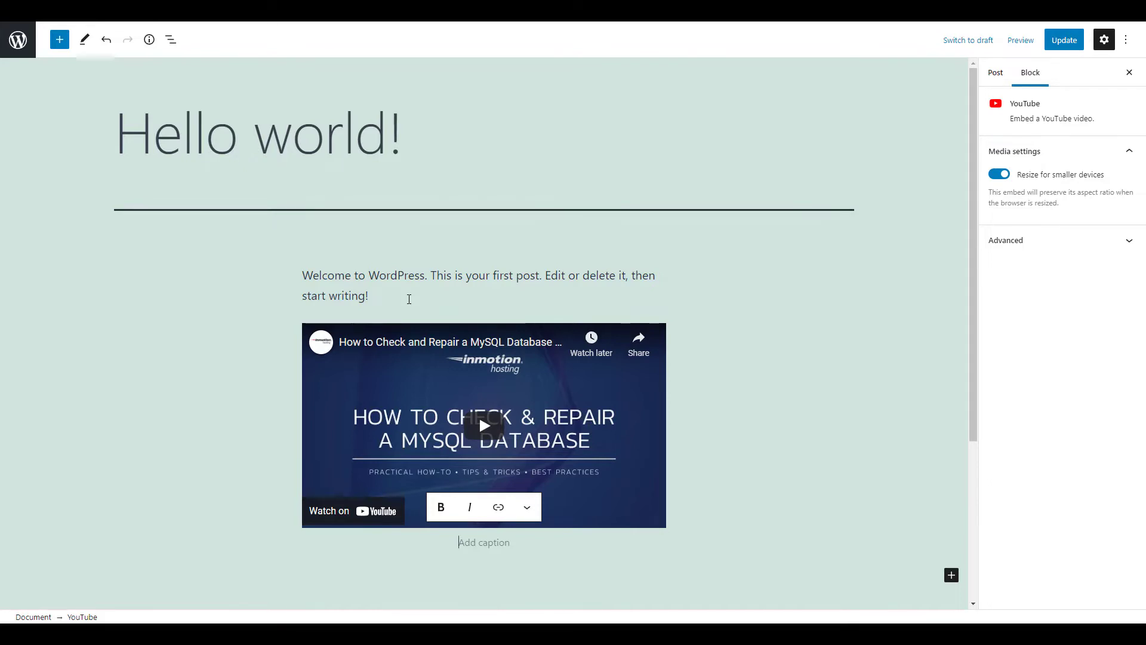
click(484, 424)
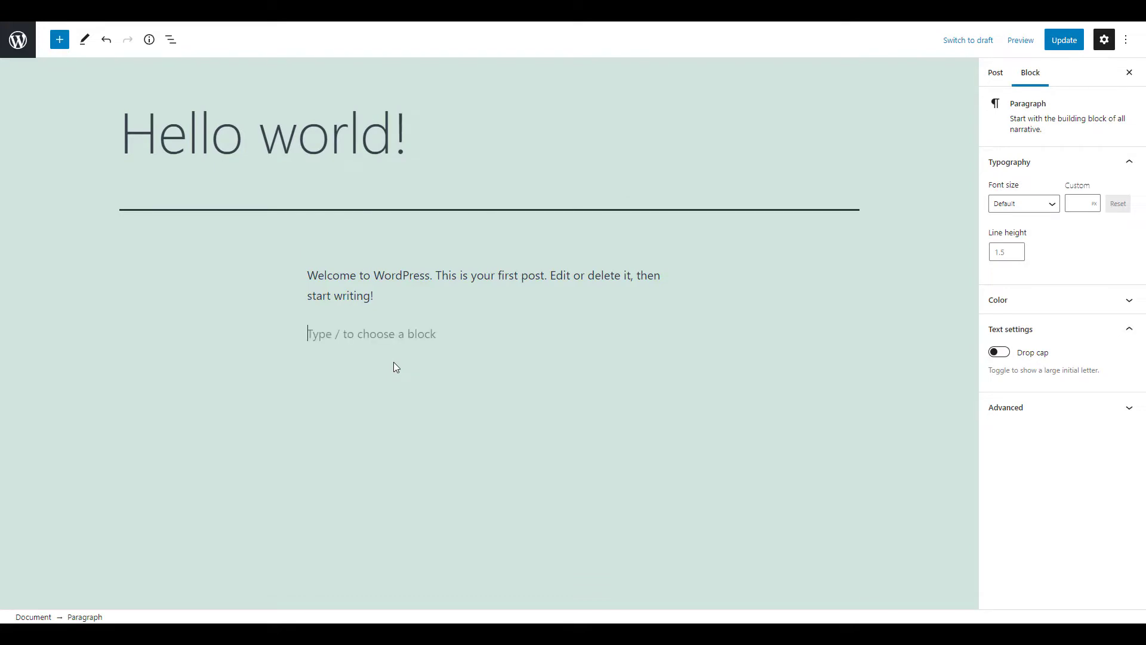
mouse_move(659, 329)
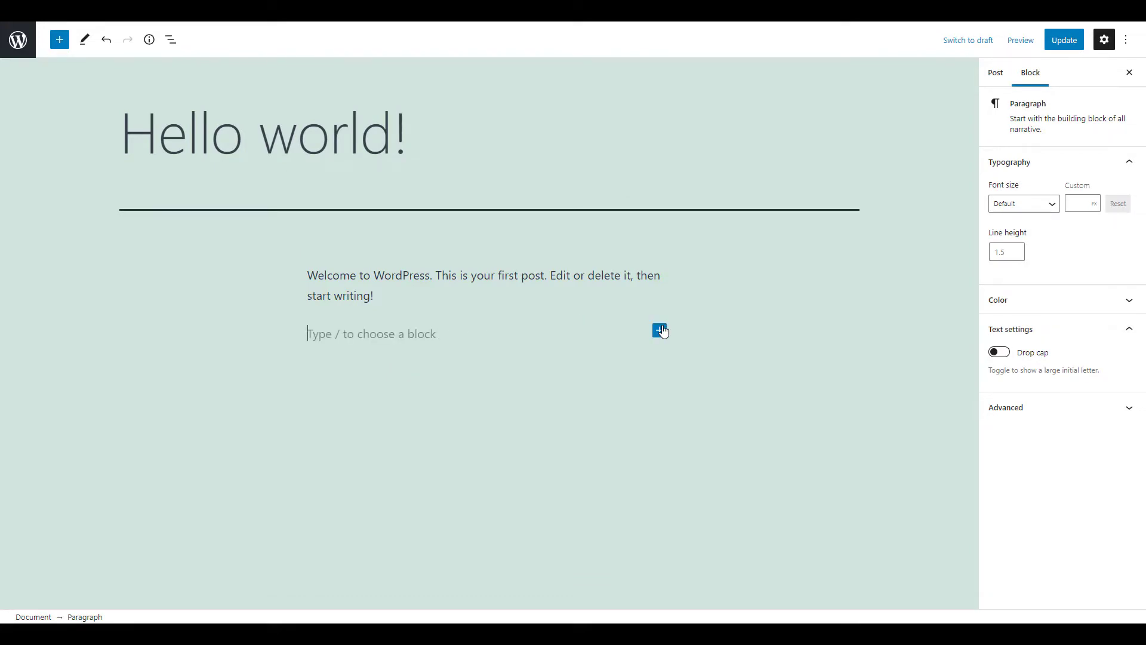
click(659, 330)
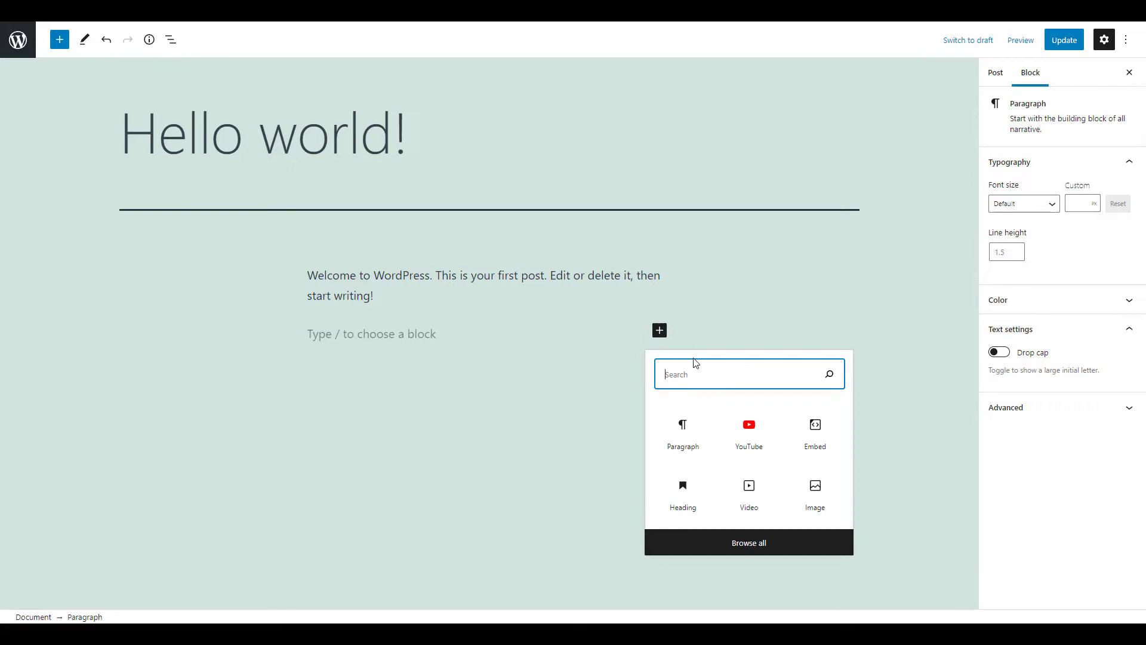
text(y)
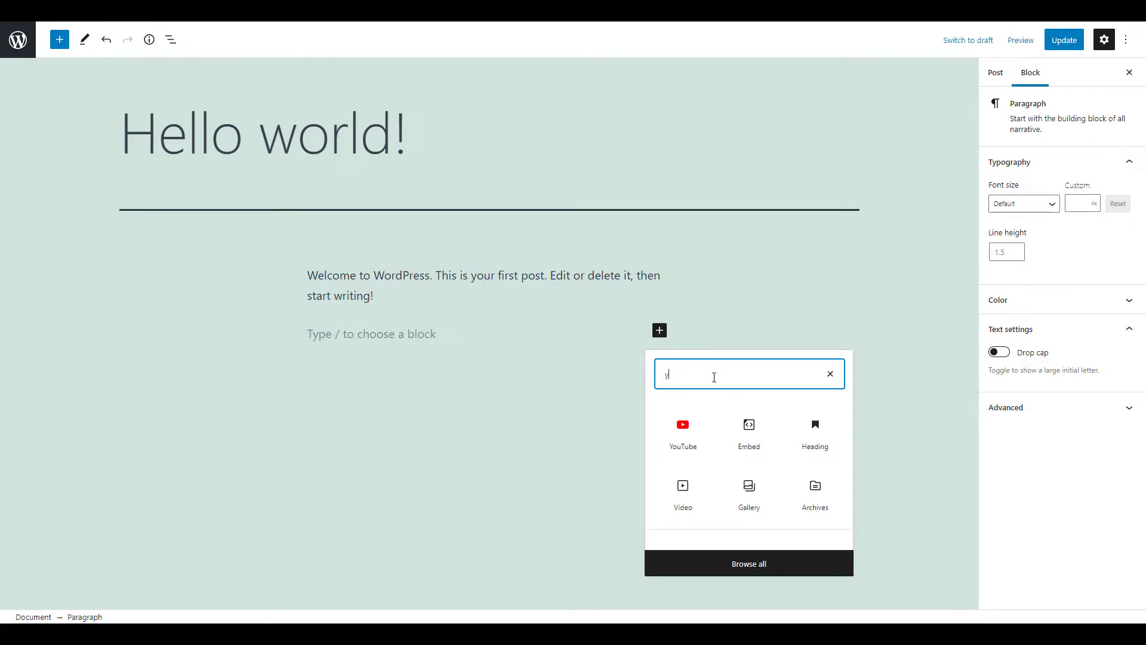
text(youtube)
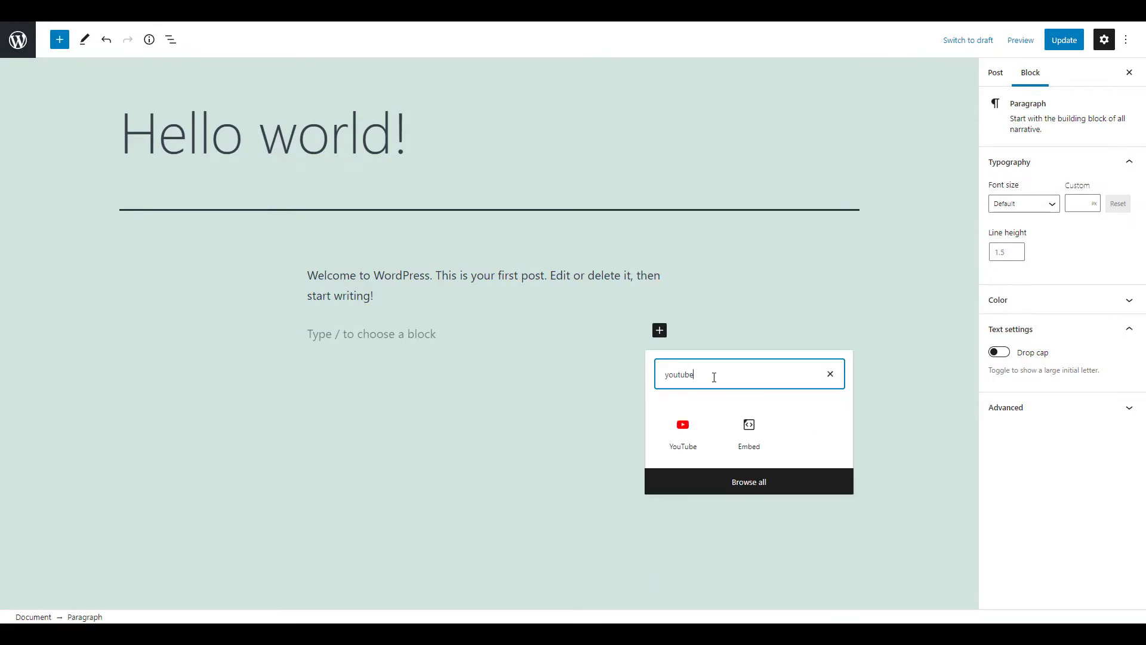
mouse_move(681, 426)
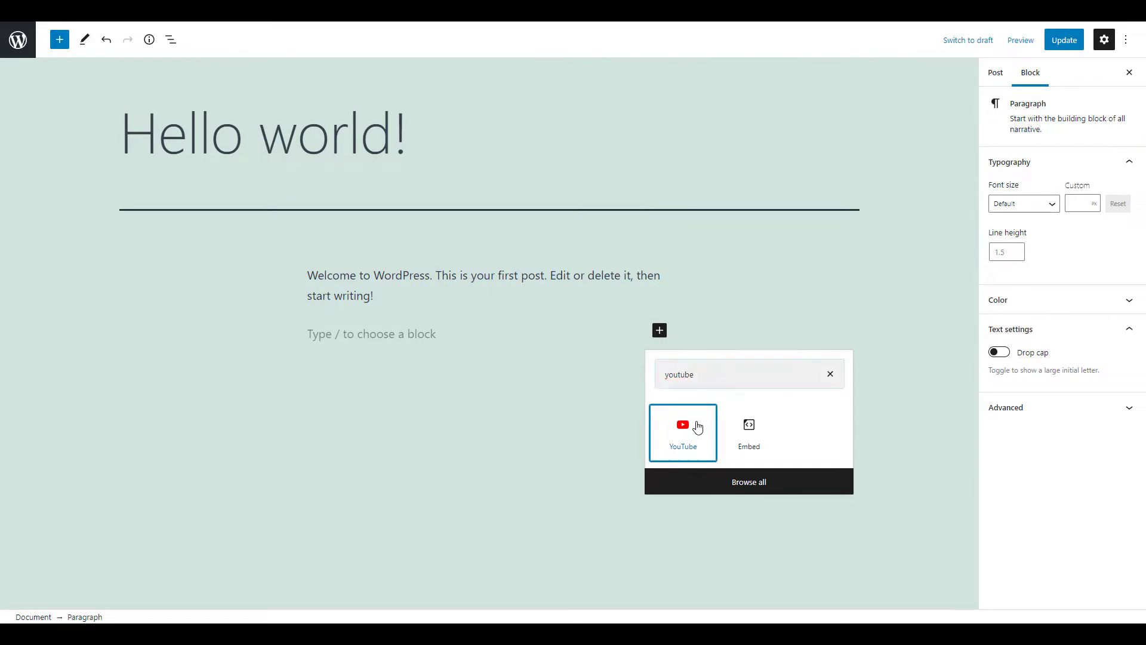
click(682, 431)
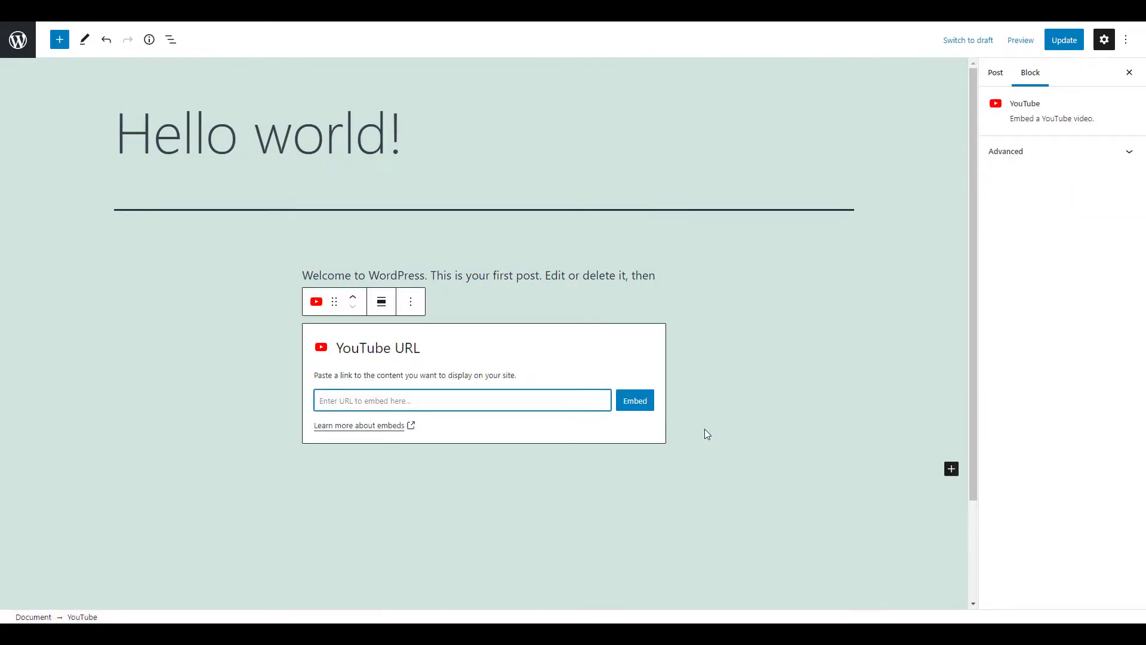
text(https://youtu.be/X6eX-EYfAlA)
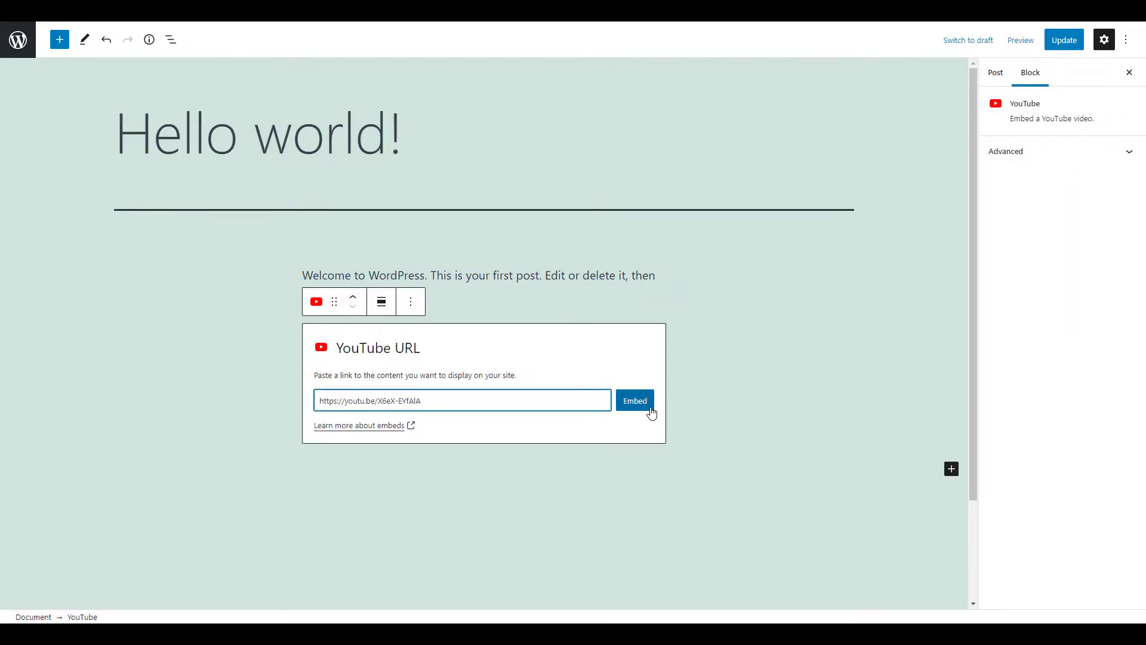
click(634, 400)
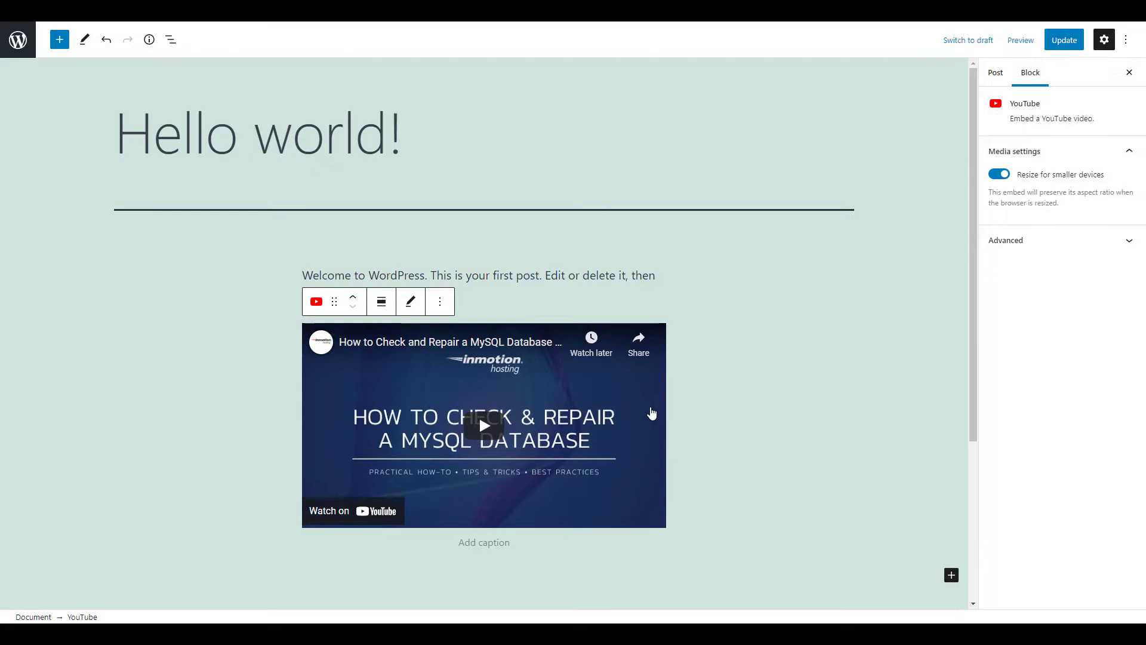
mouse_move(1028, 53)
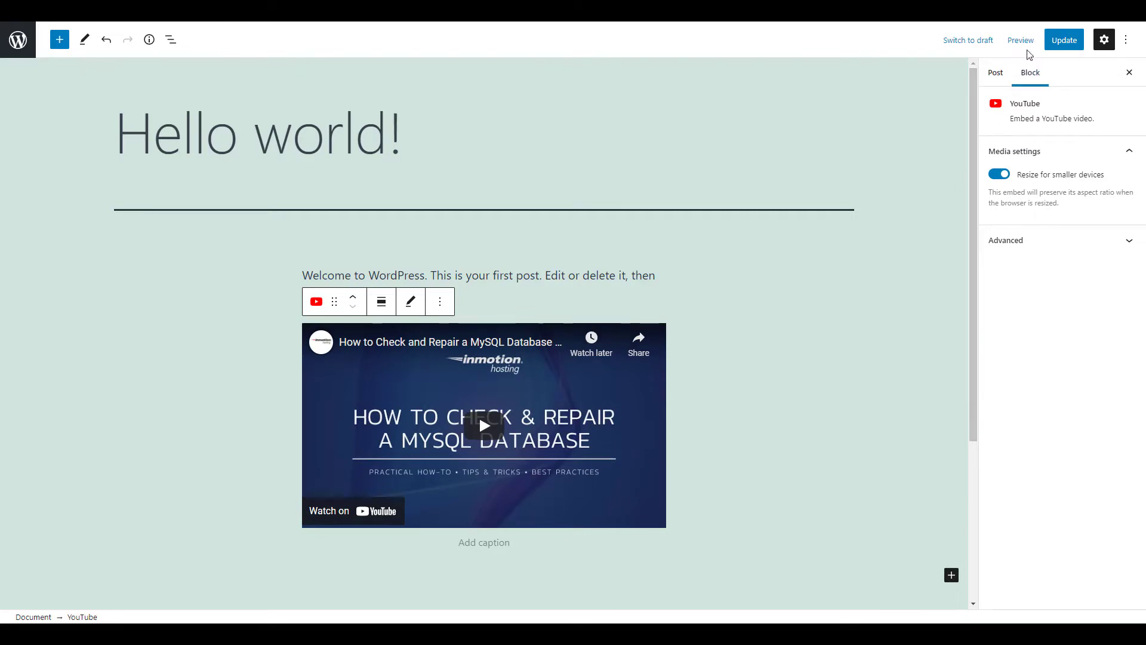
- Update the post and view it on the live site with the video embedded
click(1064, 39)
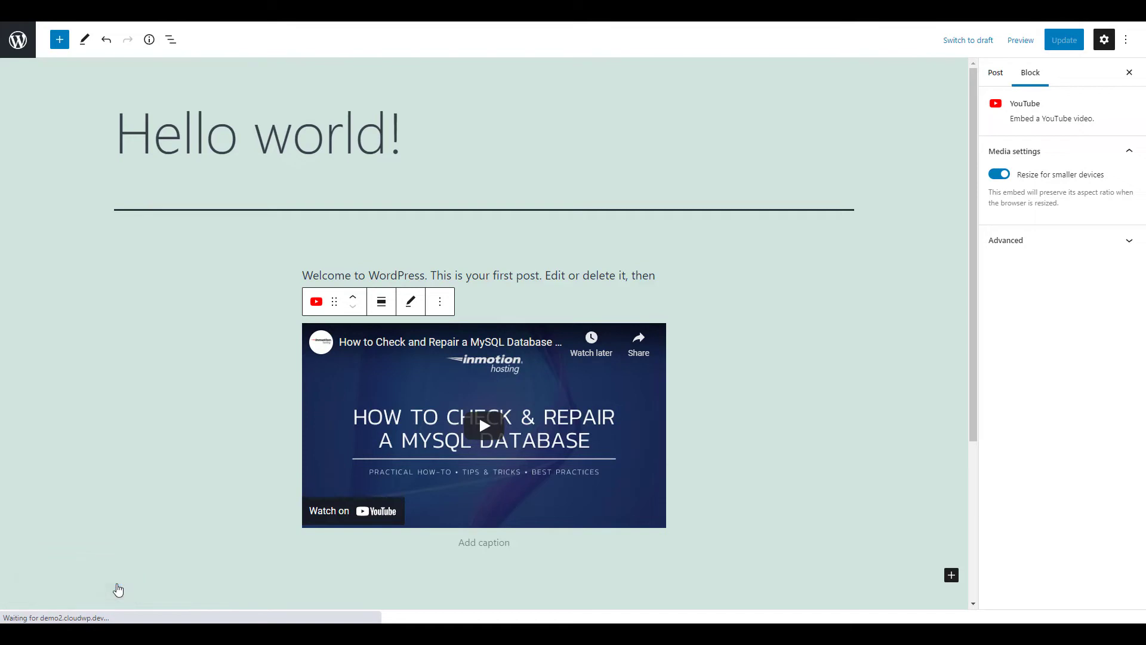
click(1019, 40)
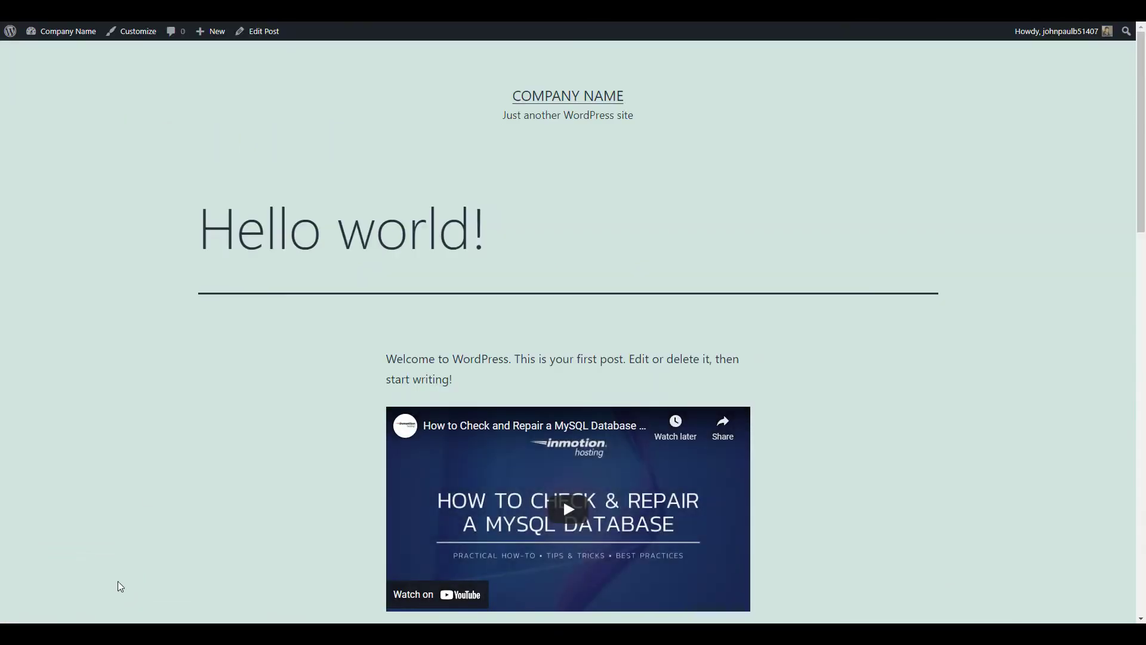
mouse_move(162, 401)
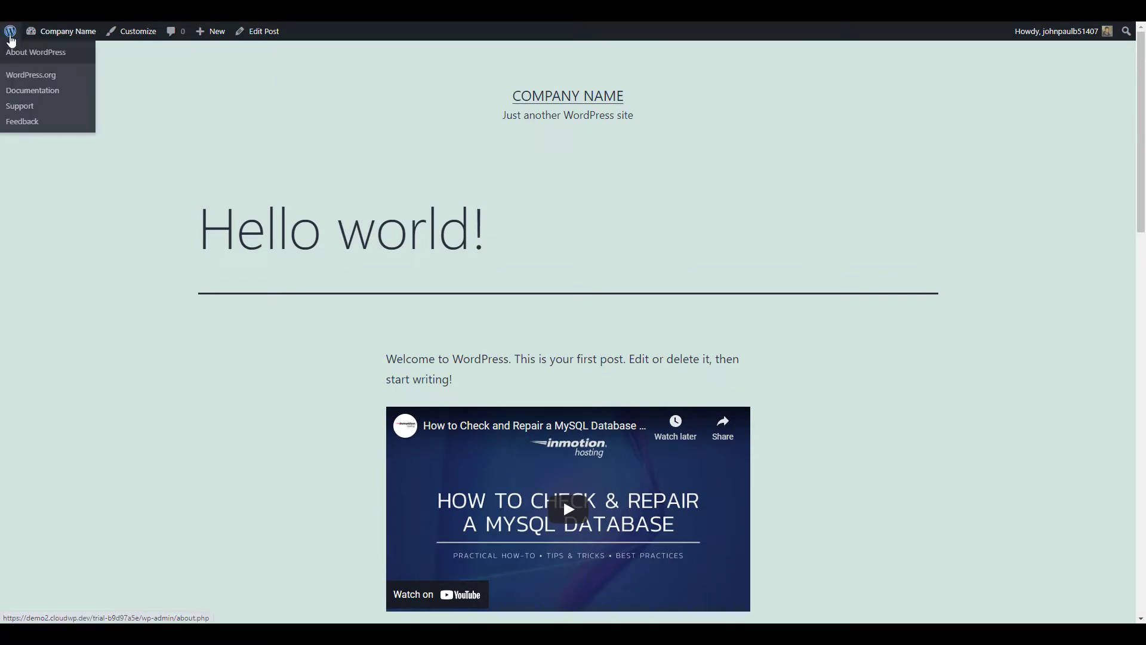
- Go to Appearance > Widgets and scroll to the footer area below Categories
click(35, 51)
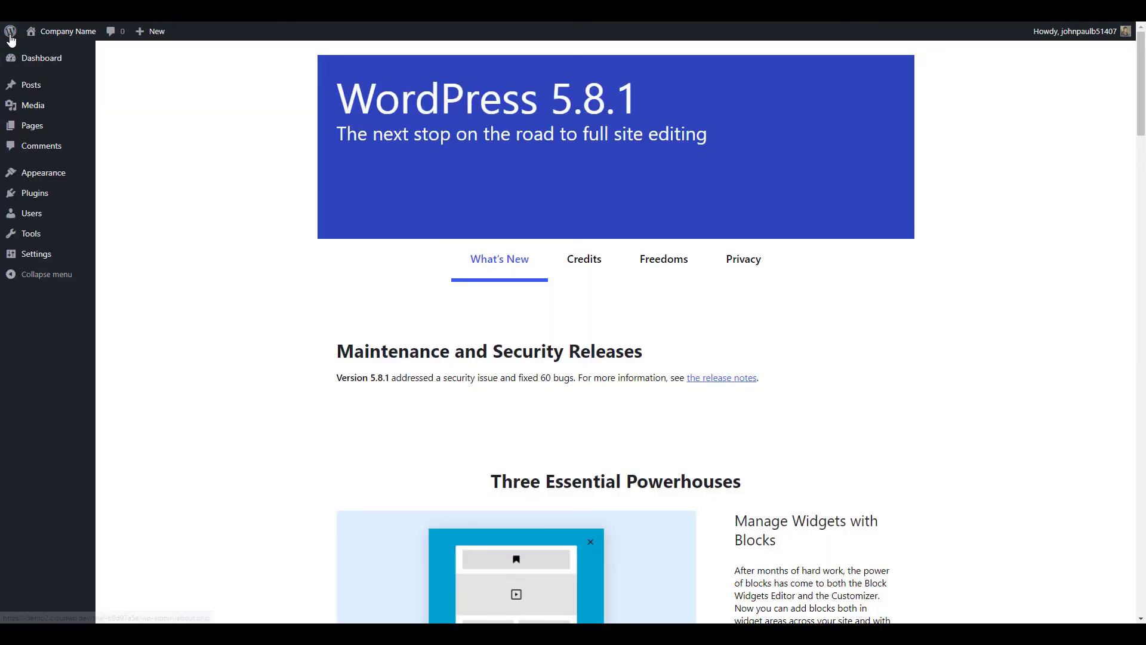
mouse_move(42, 172)
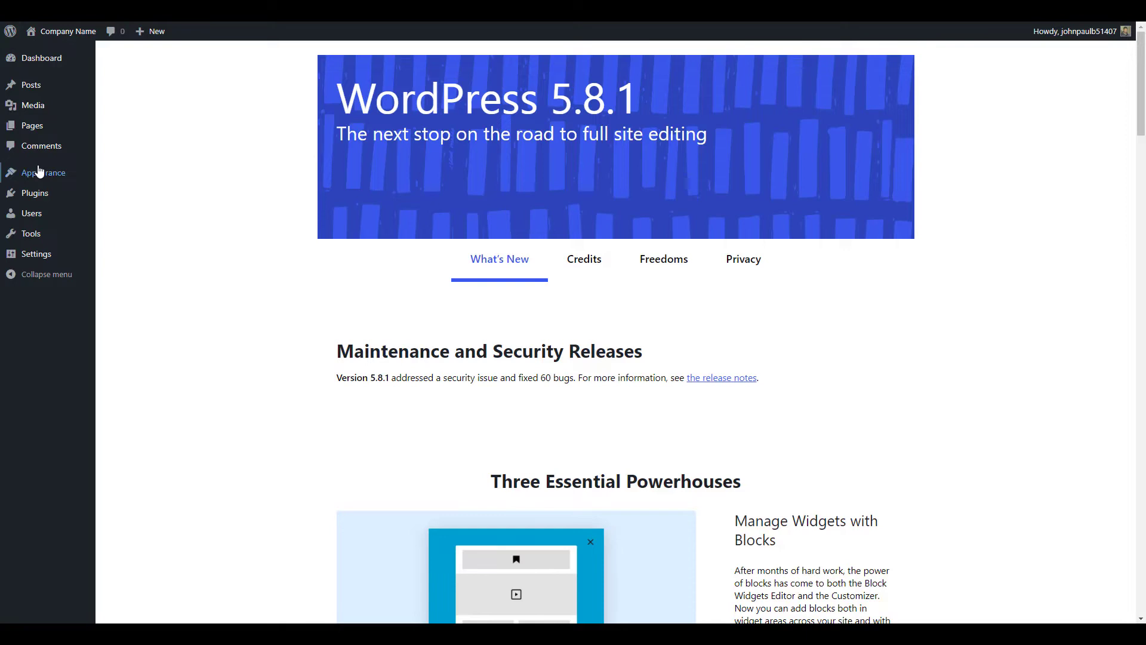
click(42, 172)
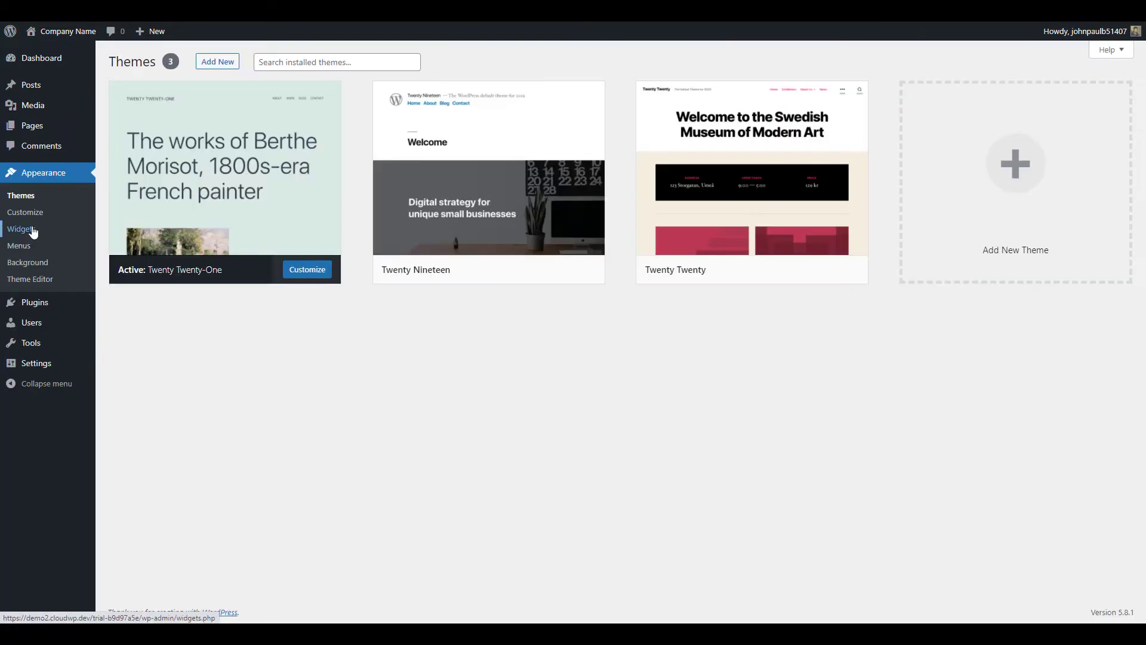
click(21, 229)
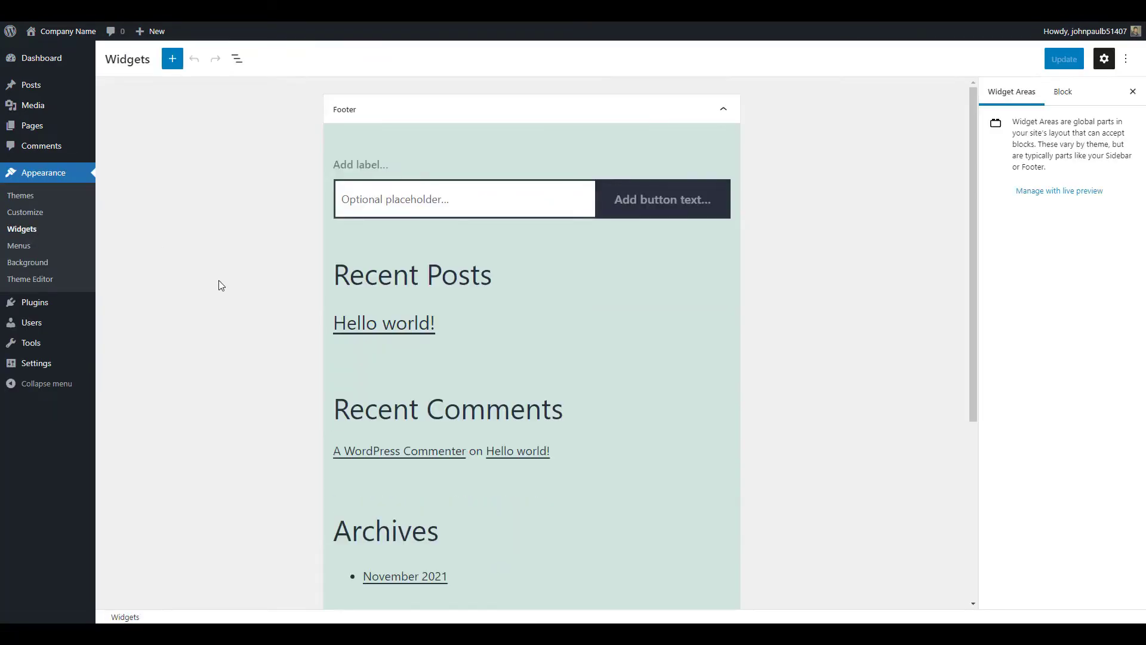
scroll(down, 3)
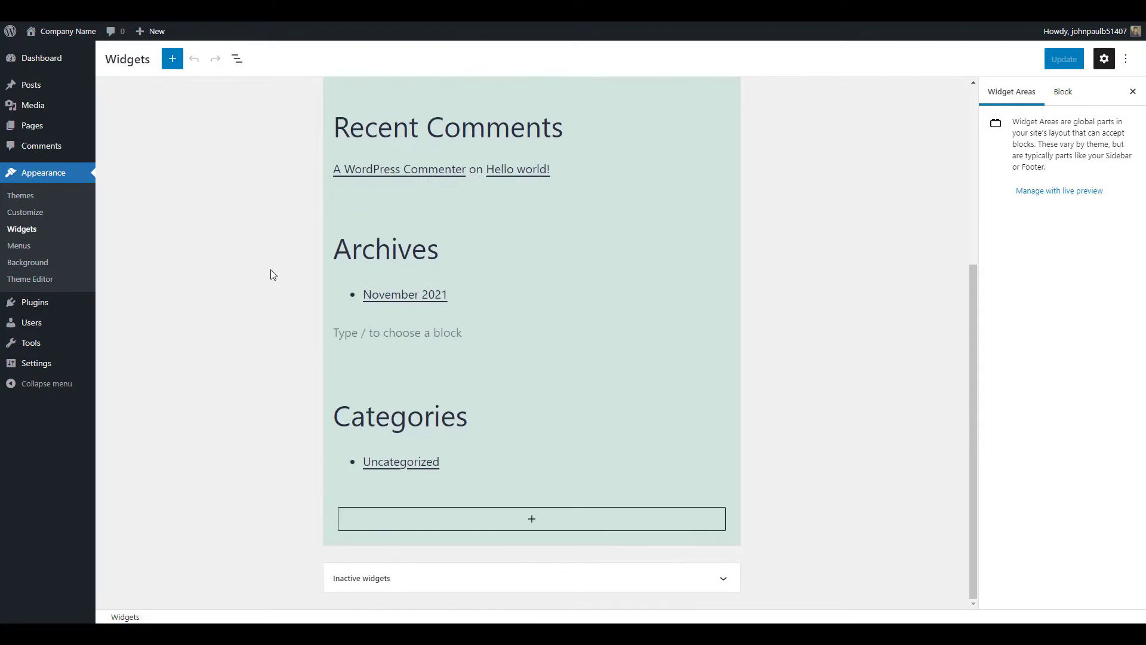
mouse_move(530, 519)
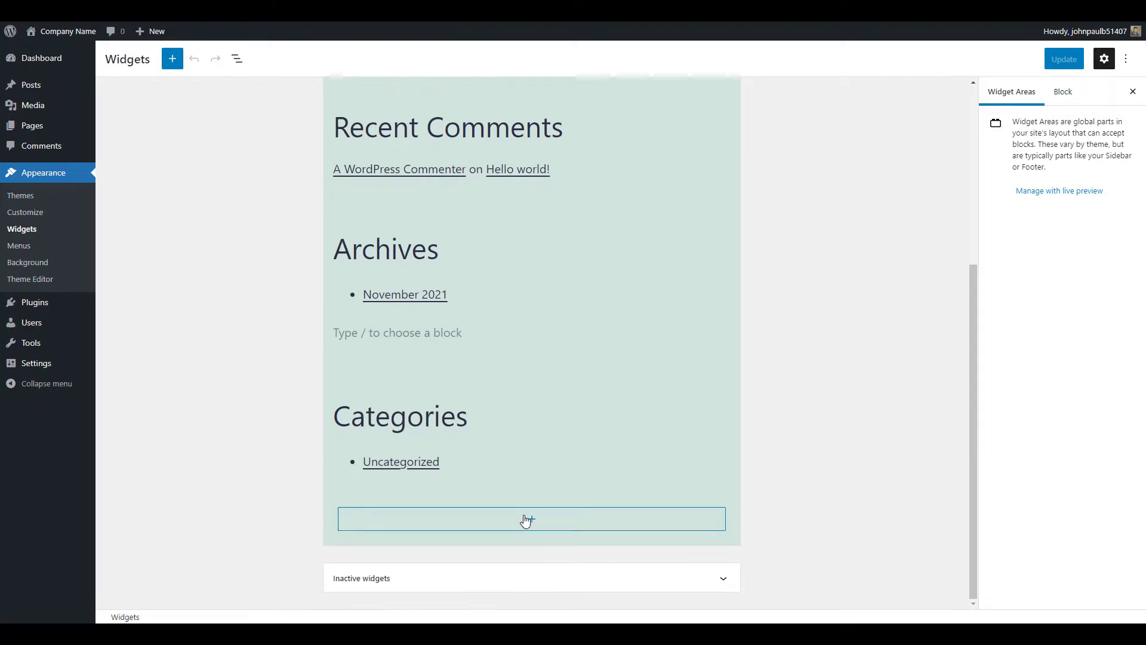
click(531, 519)
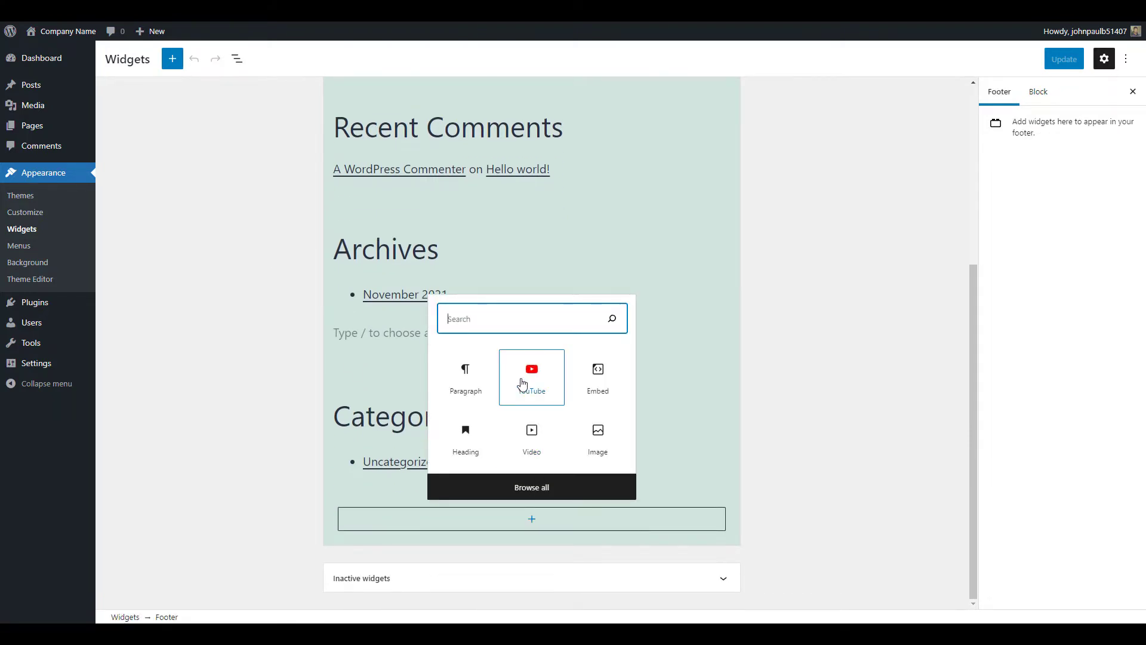
click(531, 369)
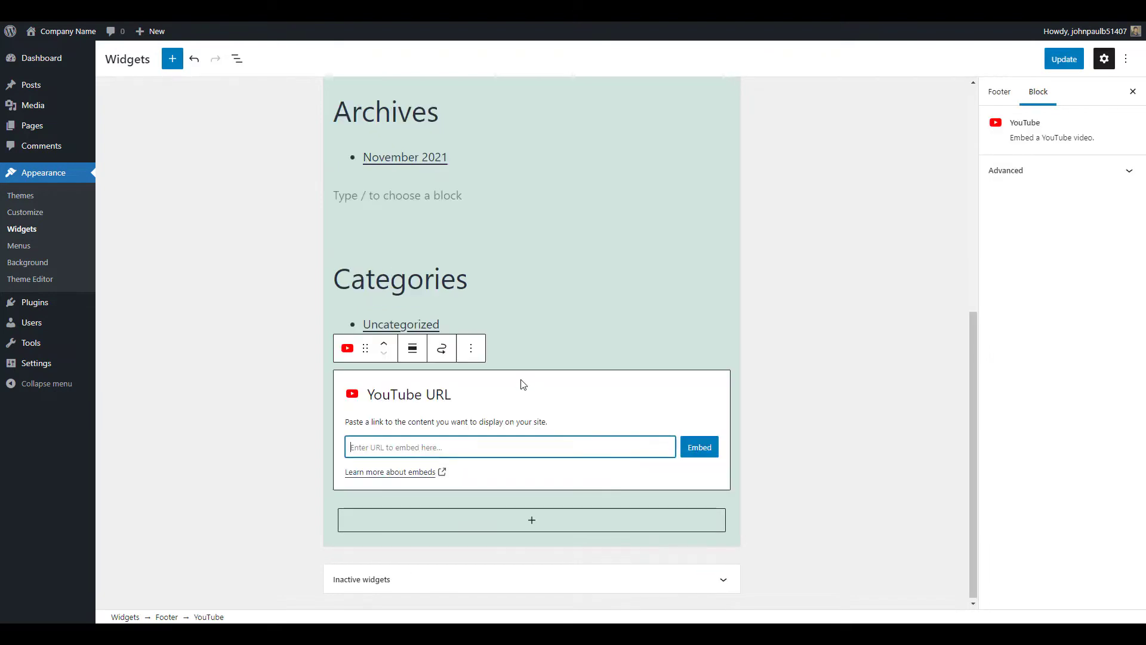
text(https://youtu.be/X6eX-EYfAIA)
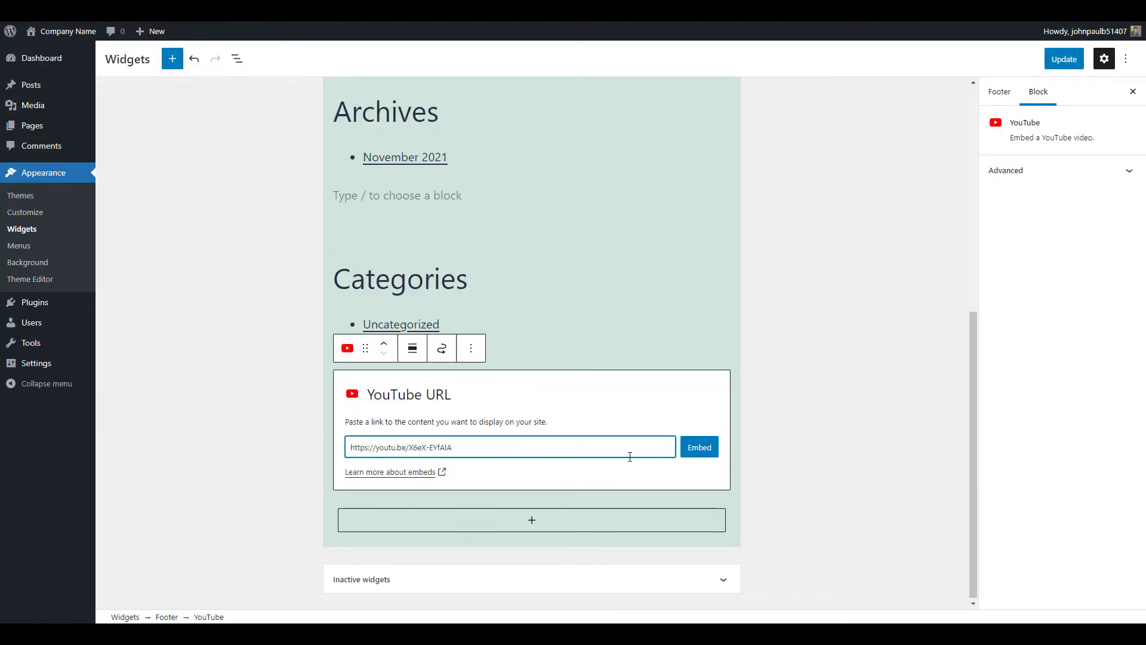
click(699, 446)
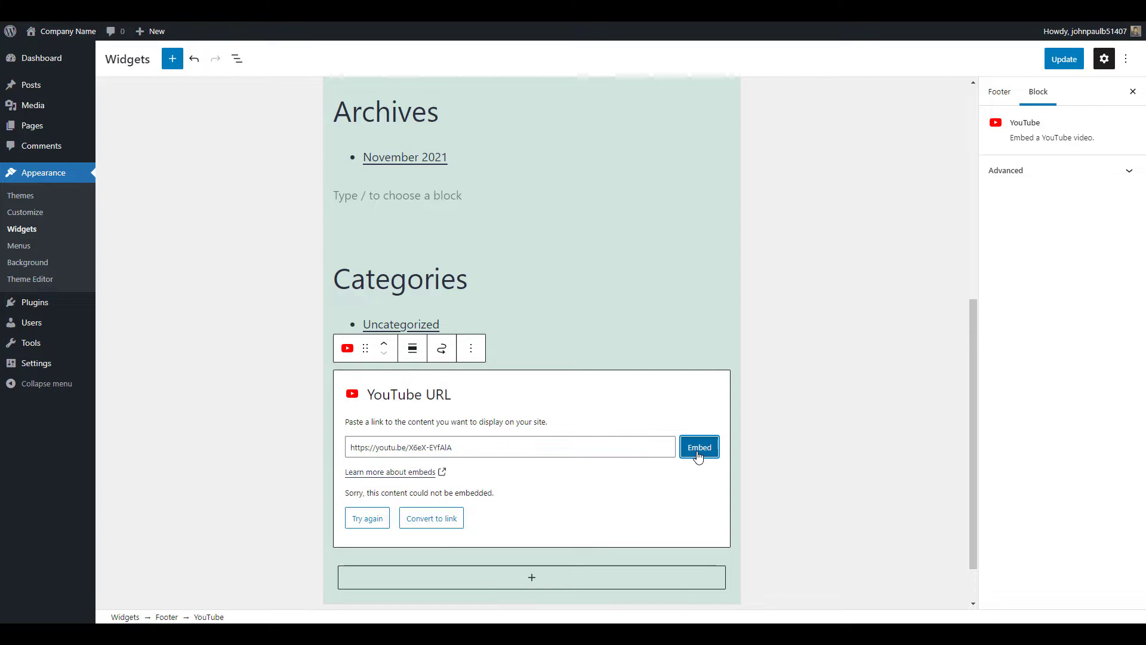
click(698, 446)
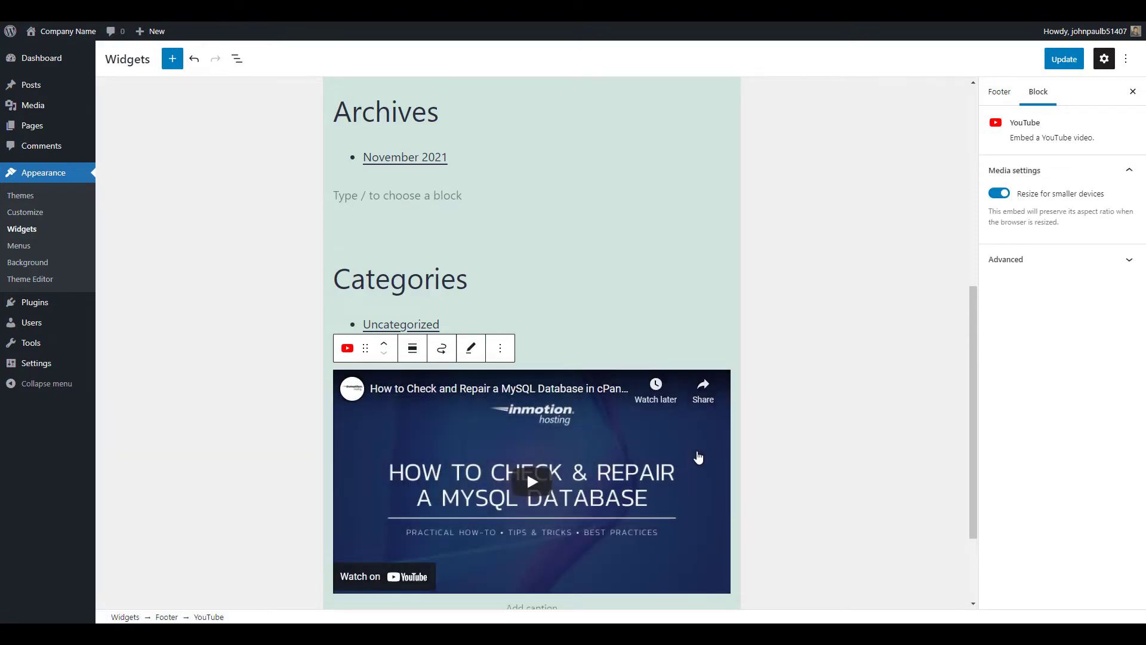
mouse_move(1001, 145)
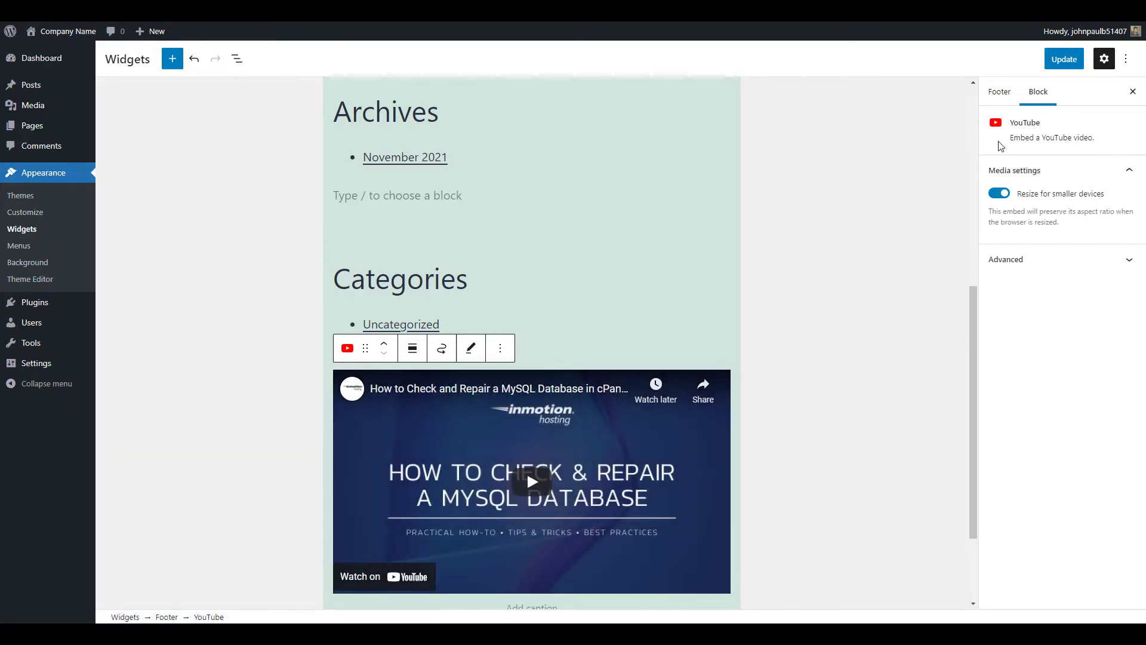
click(1062, 58)
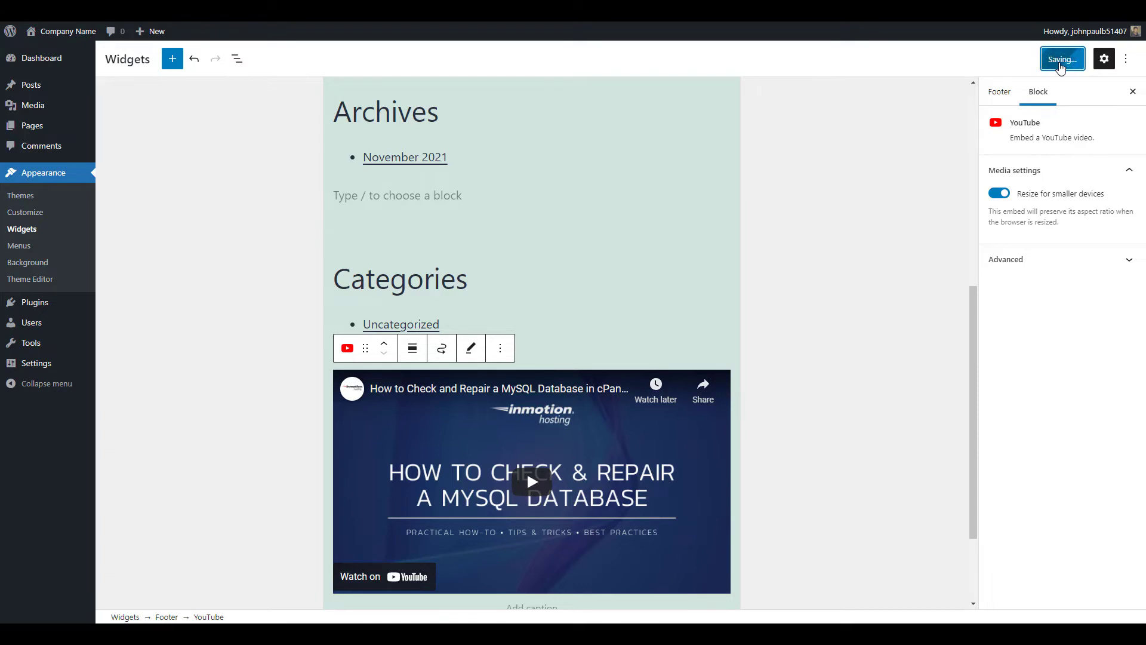
click(1062, 59)
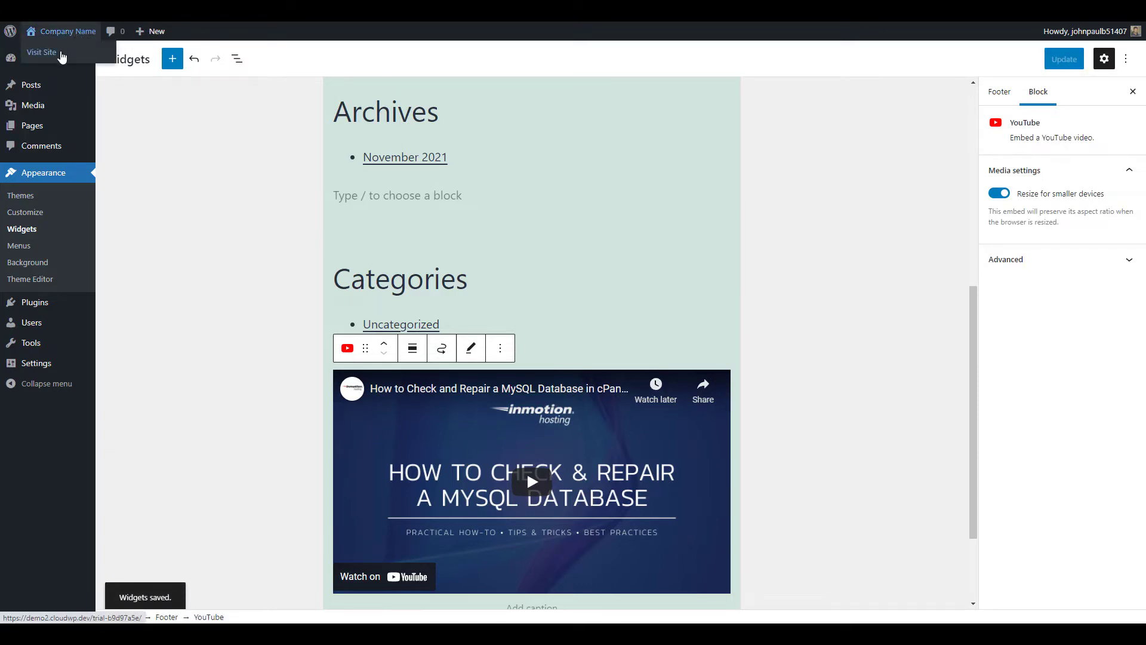
- Visit the live front page and scroll to check the footer video
click(43, 53)
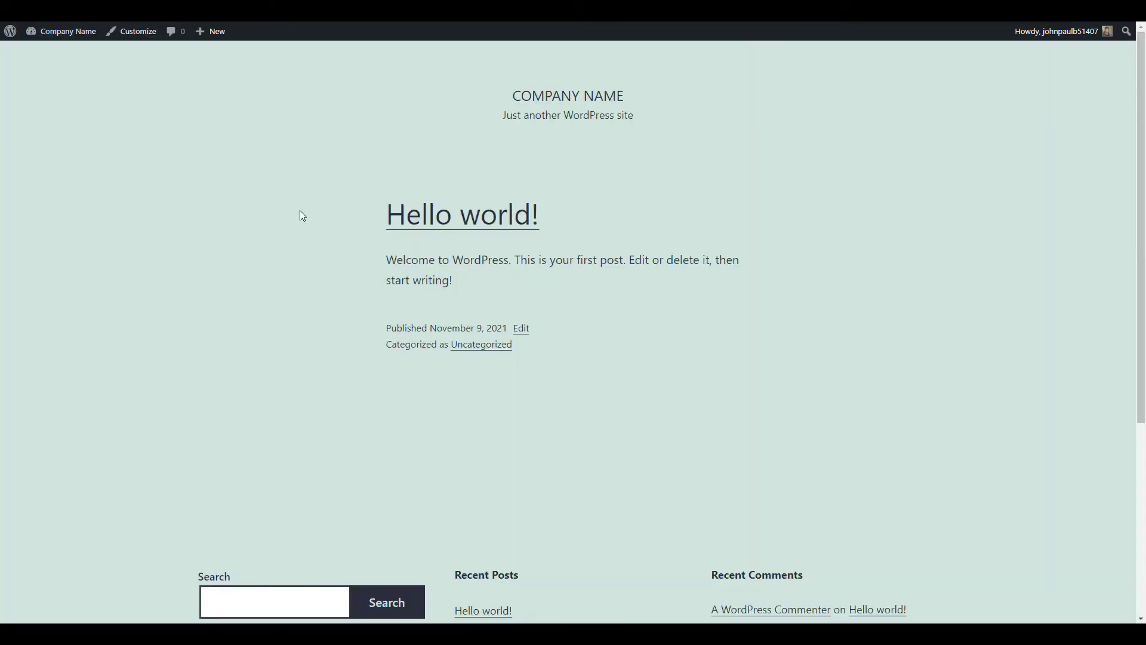
scroll(down, 3)
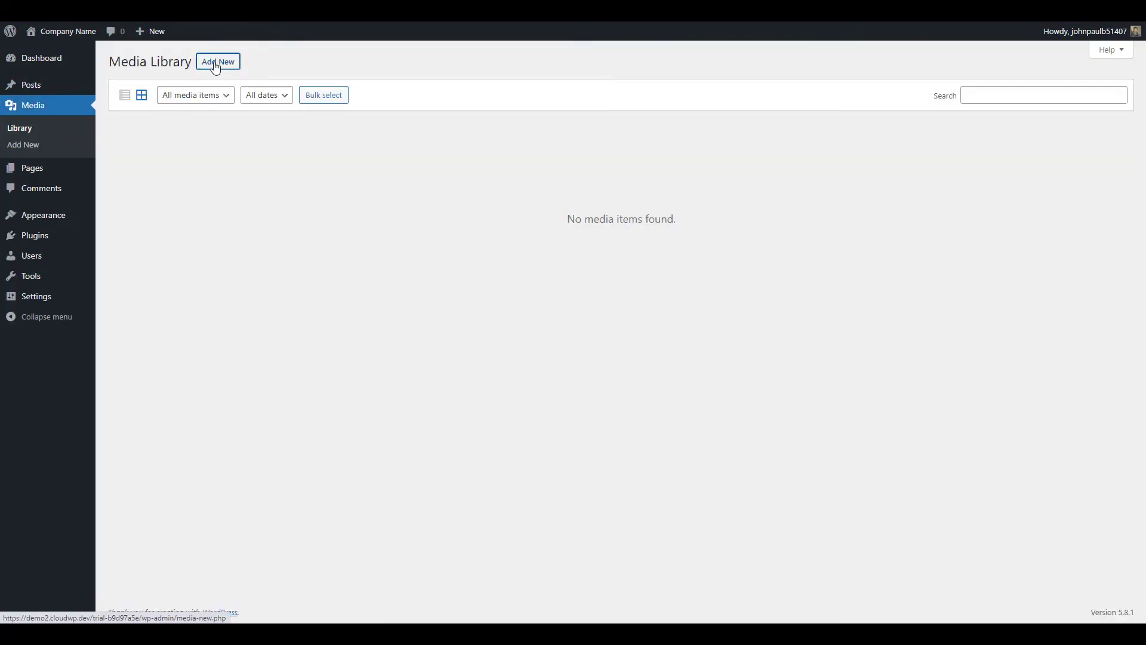
- Add a new media file, choosing the video in Downloads to upload
click(217, 61)
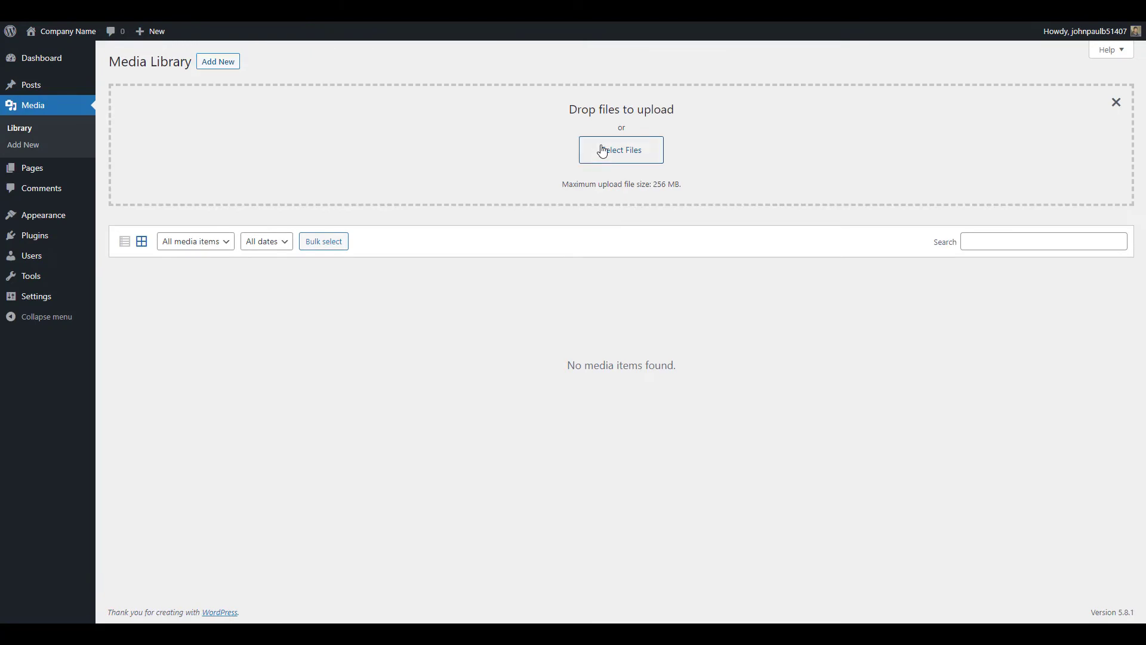
click(621, 151)
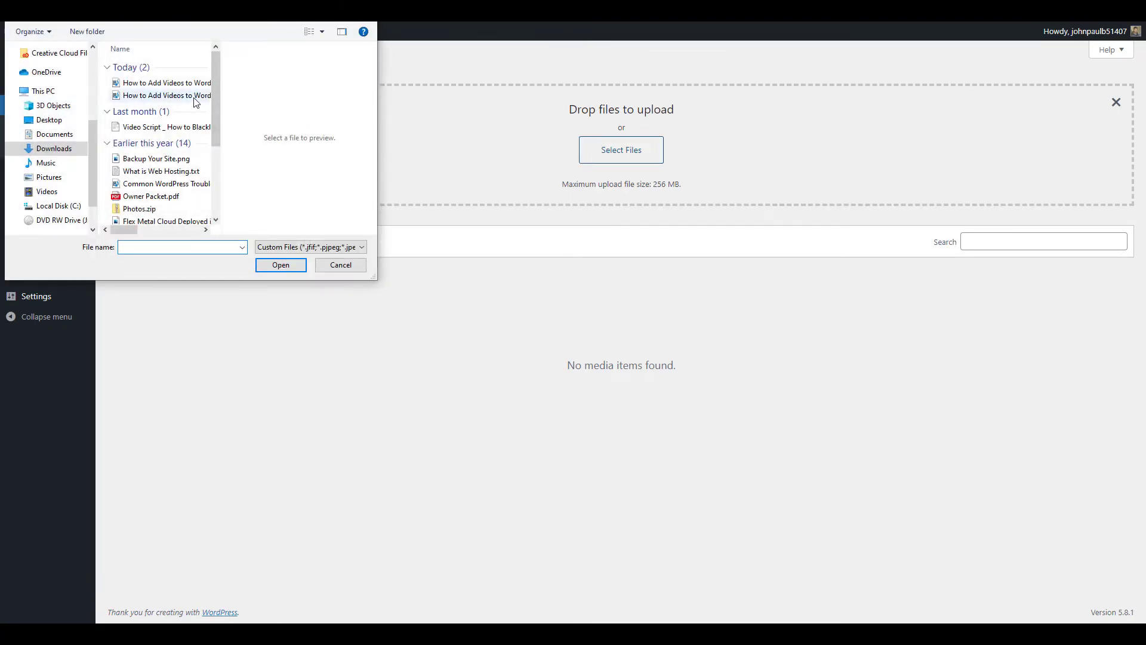
click(279, 265)
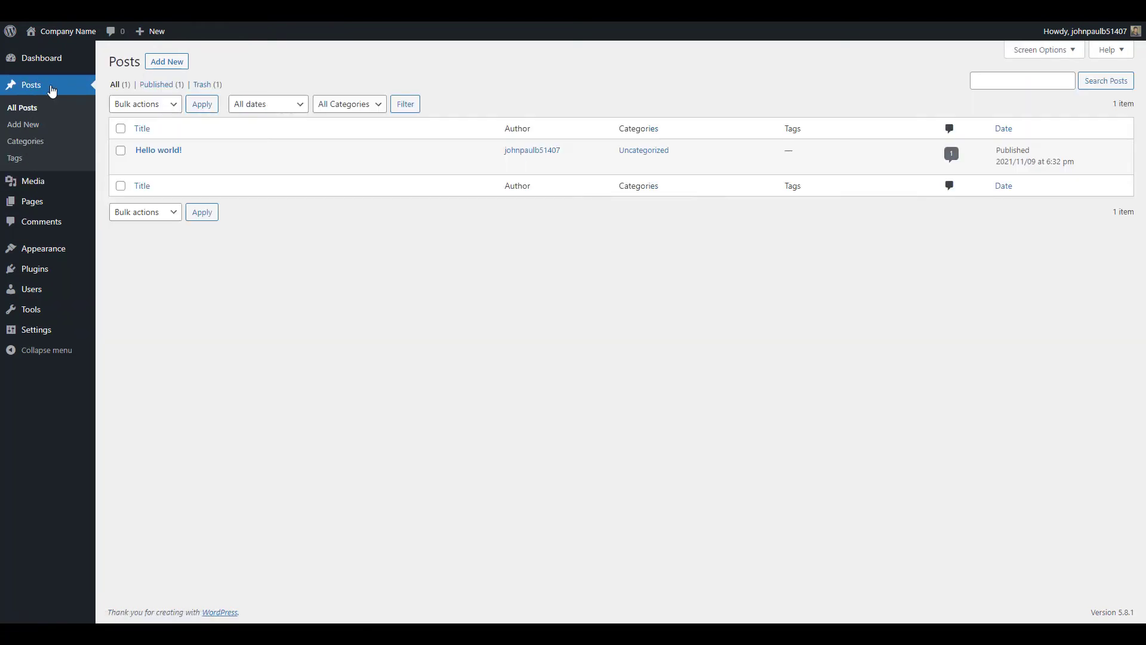
mouse_move(158, 150)
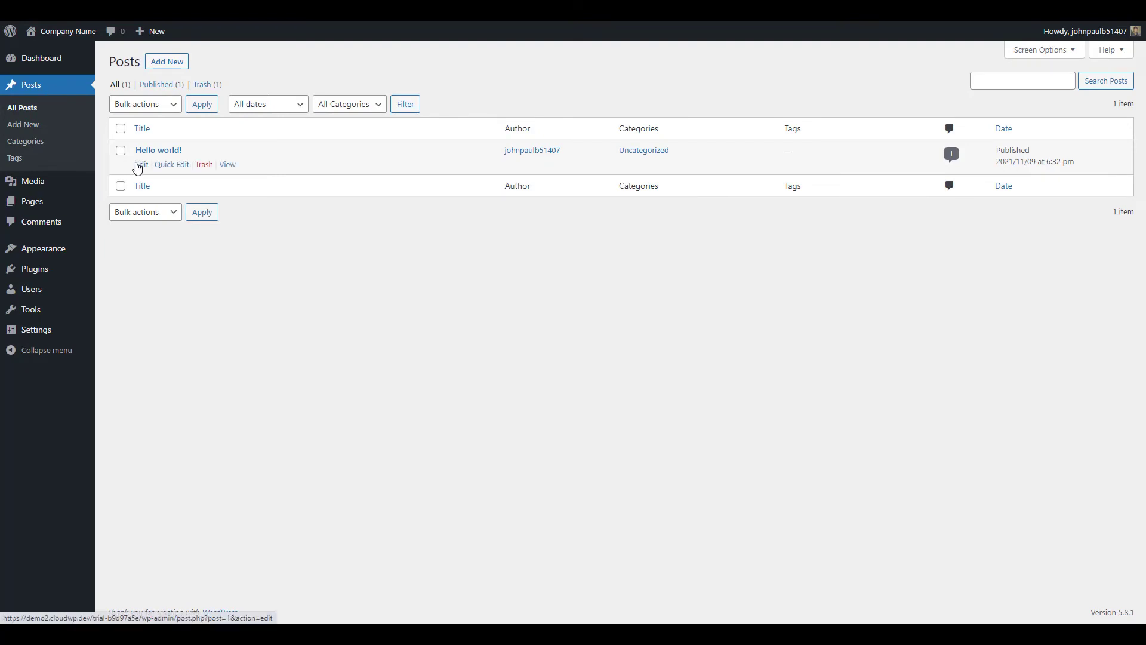
- Edit Hello world! and insert a Video block below the welcome paragraph
click(140, 163)
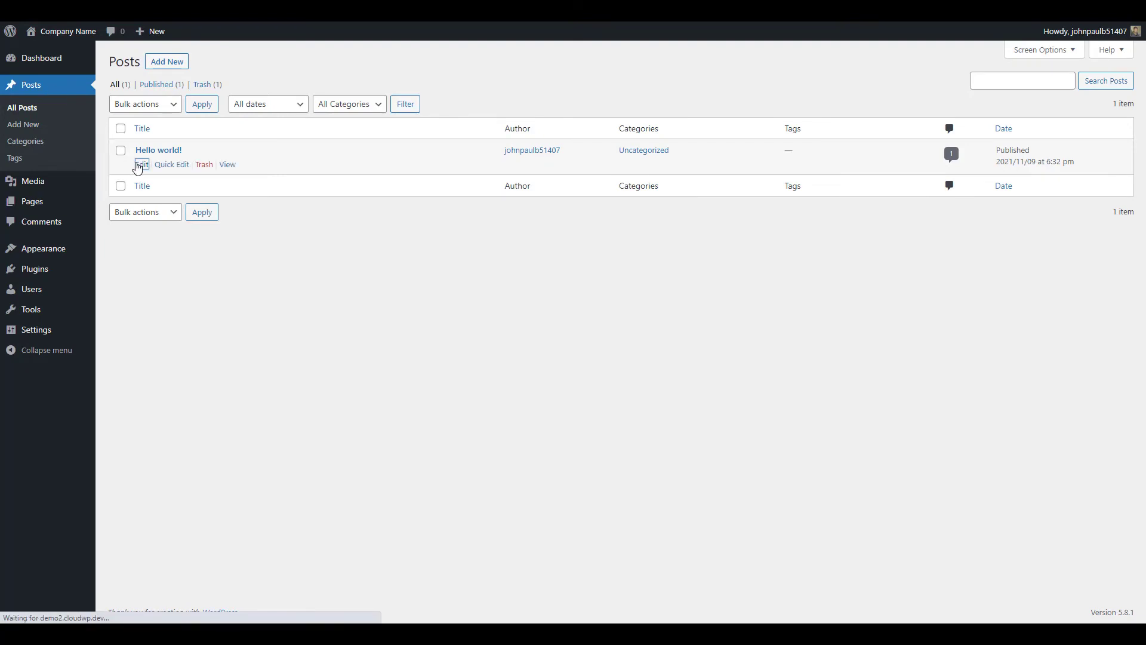
click(141, 163)
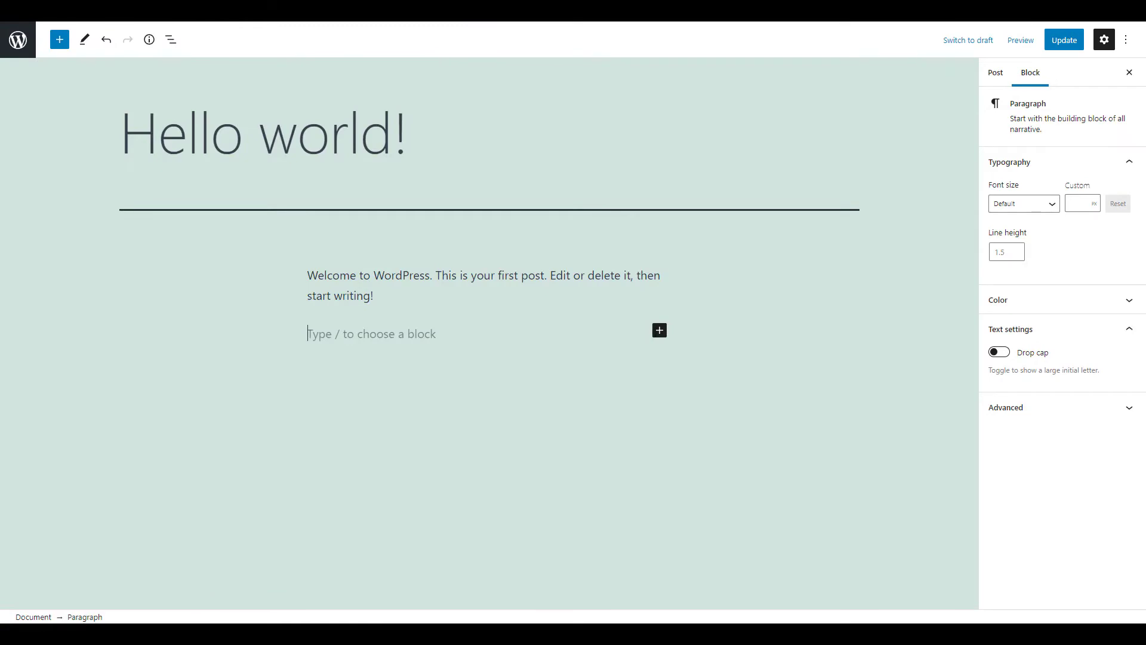
click(658, 330)
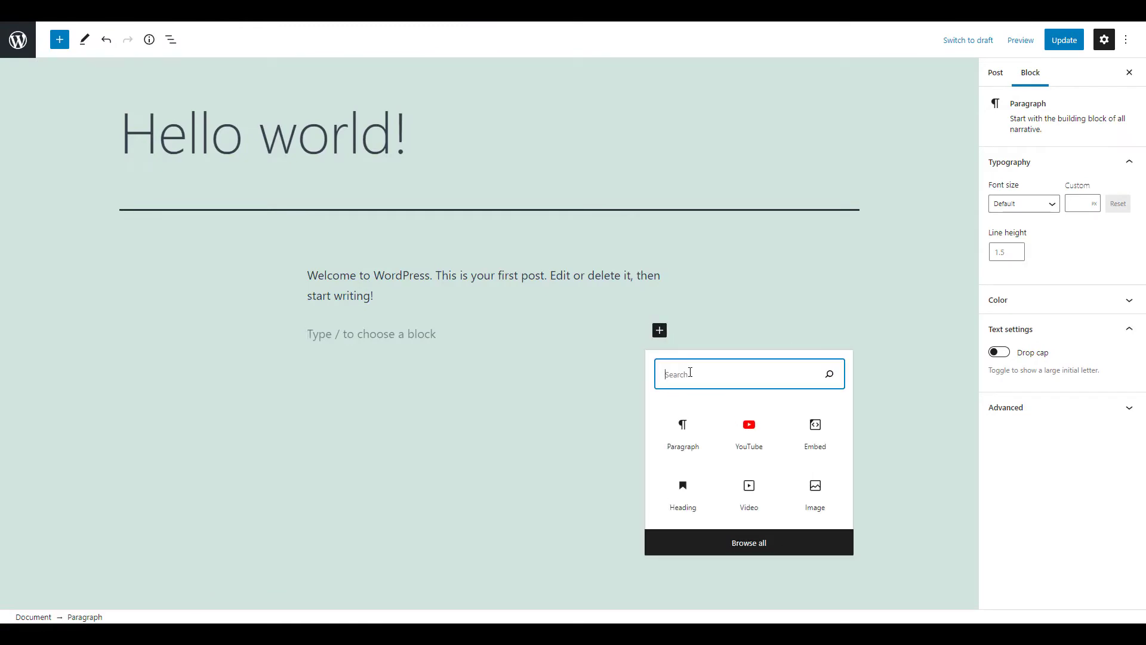
text(video)
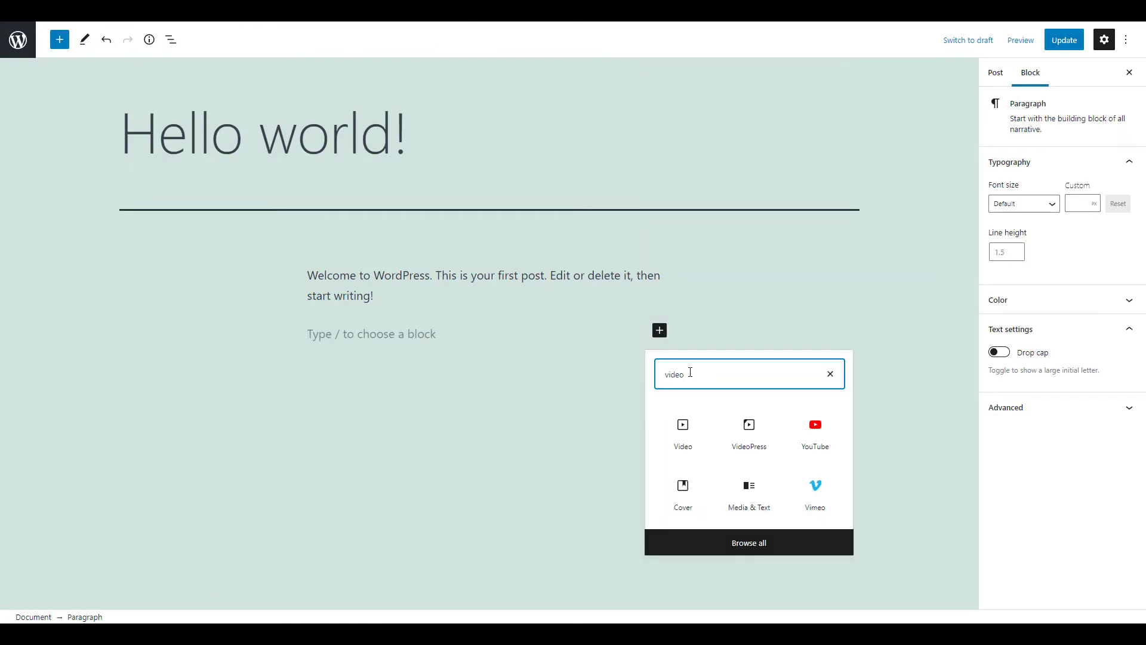
mouse_move(682, 432)
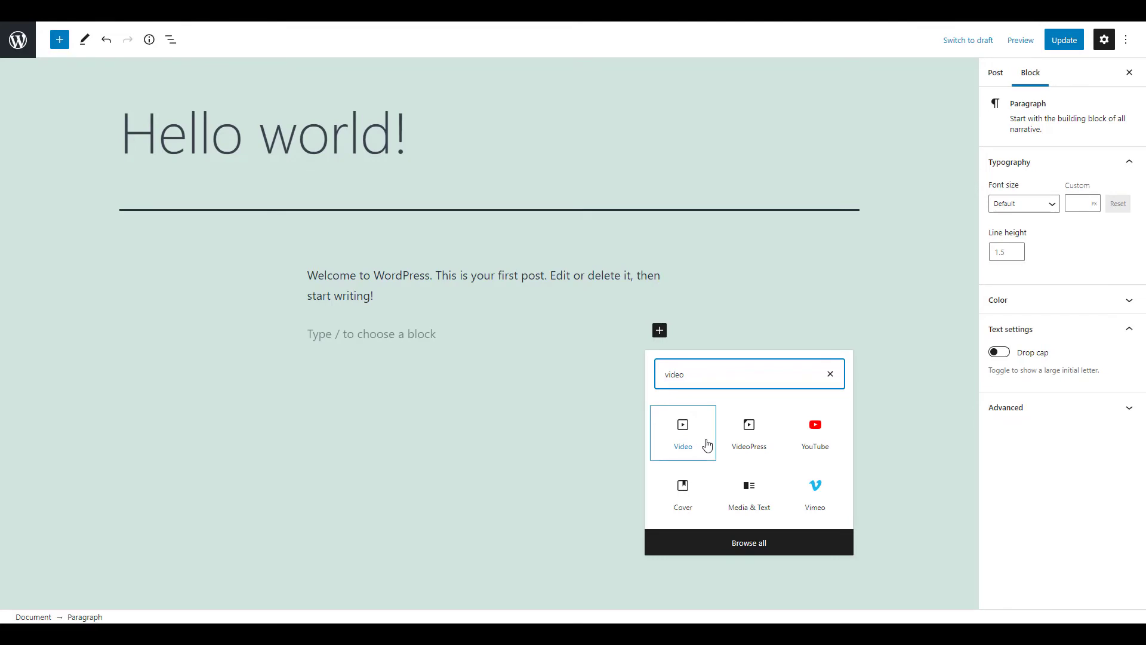
click(682, 432)
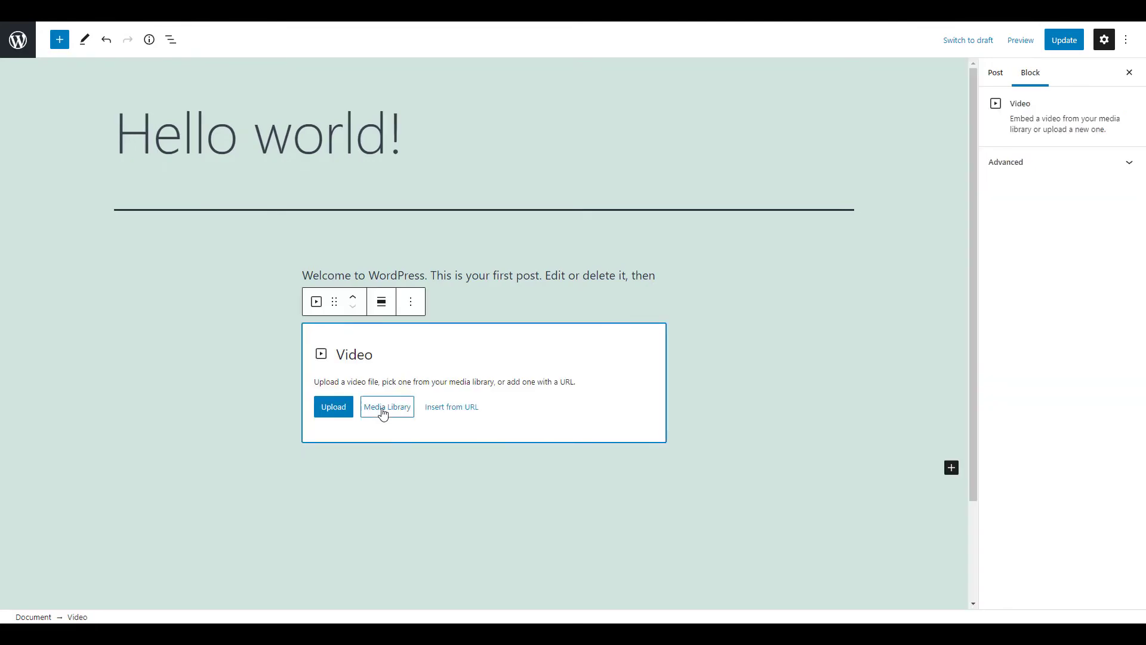
- Select How-to-Add-Videos-to-WordPress.mp4 from the Media Library into the block and update the post
click(386, 406)
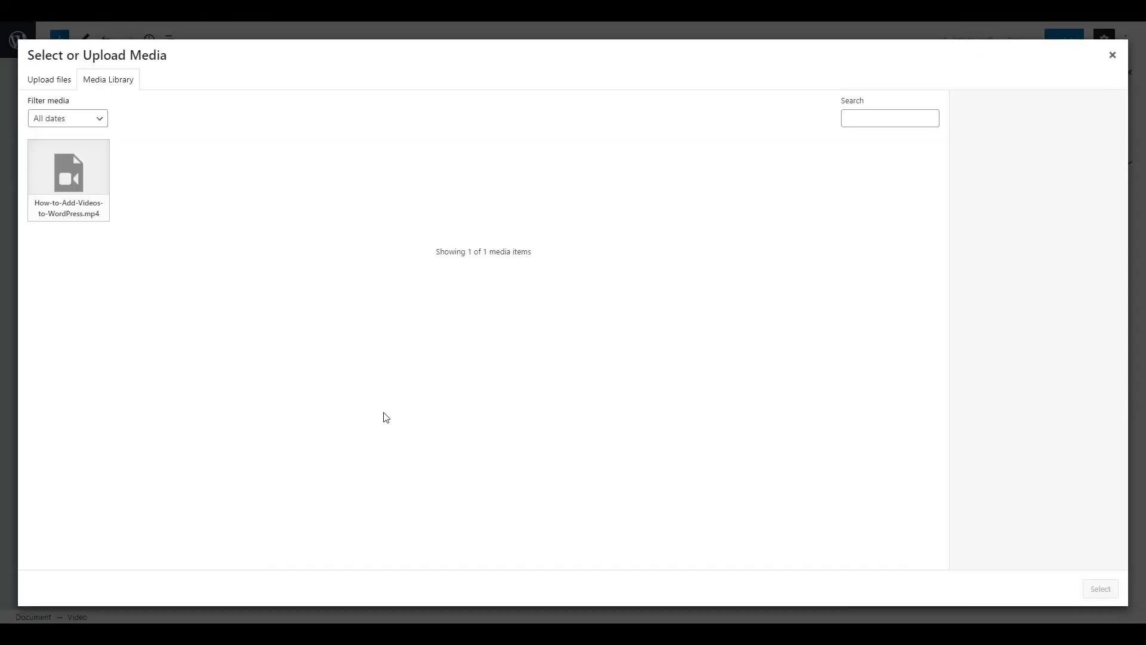
click(68, 173)
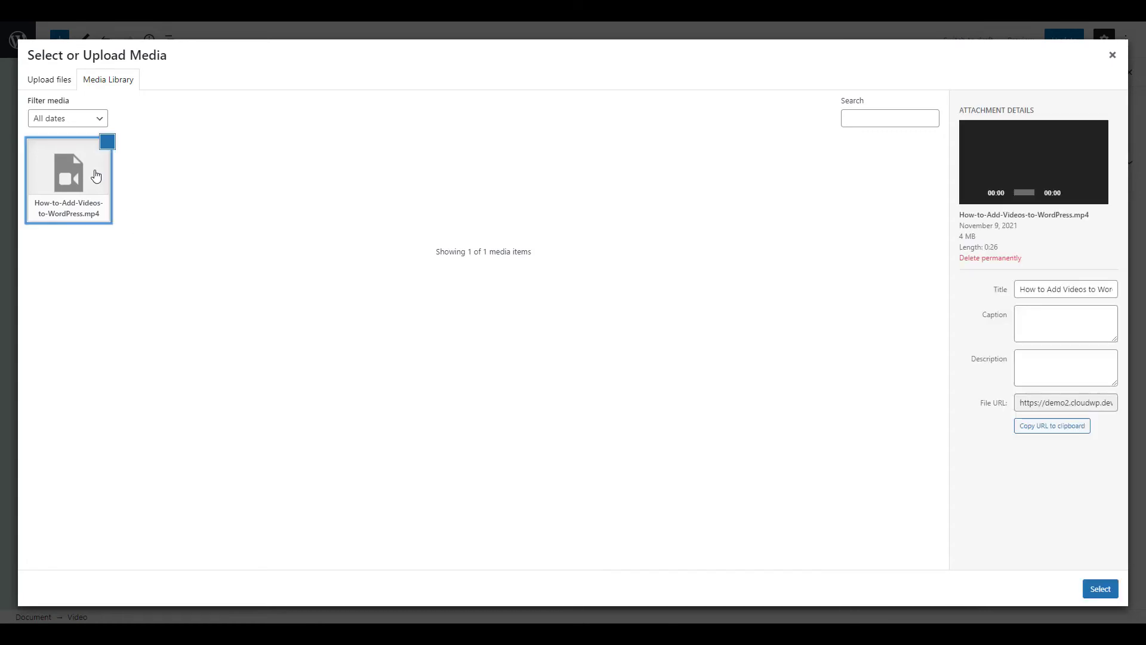
click(1100, 589)
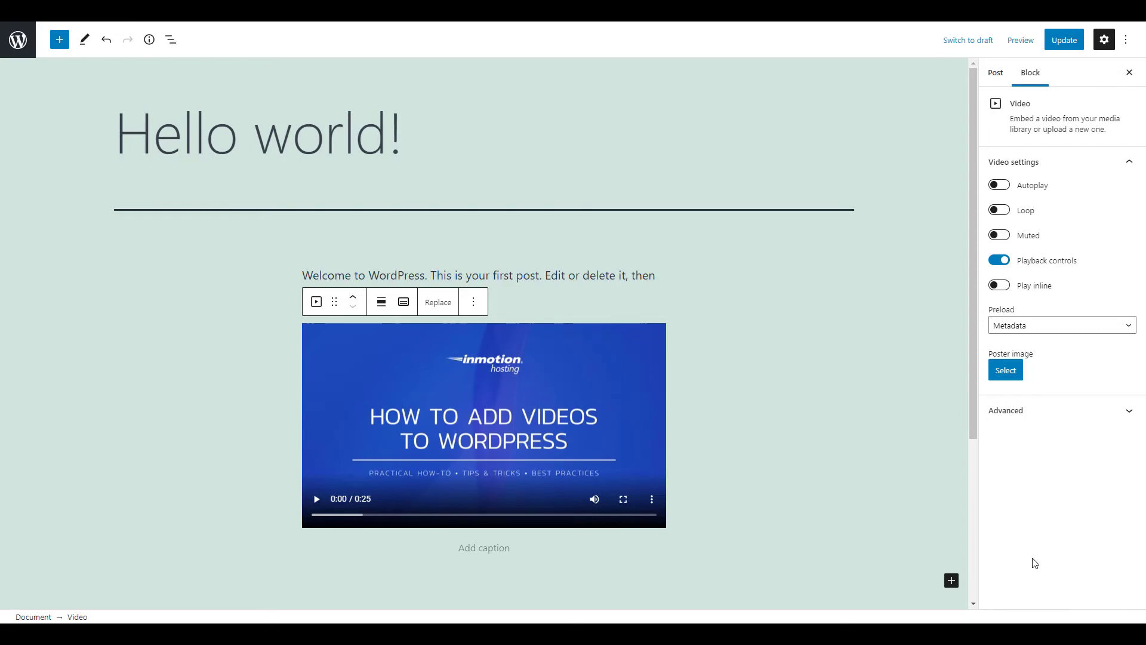
mouse_move(975, 243)
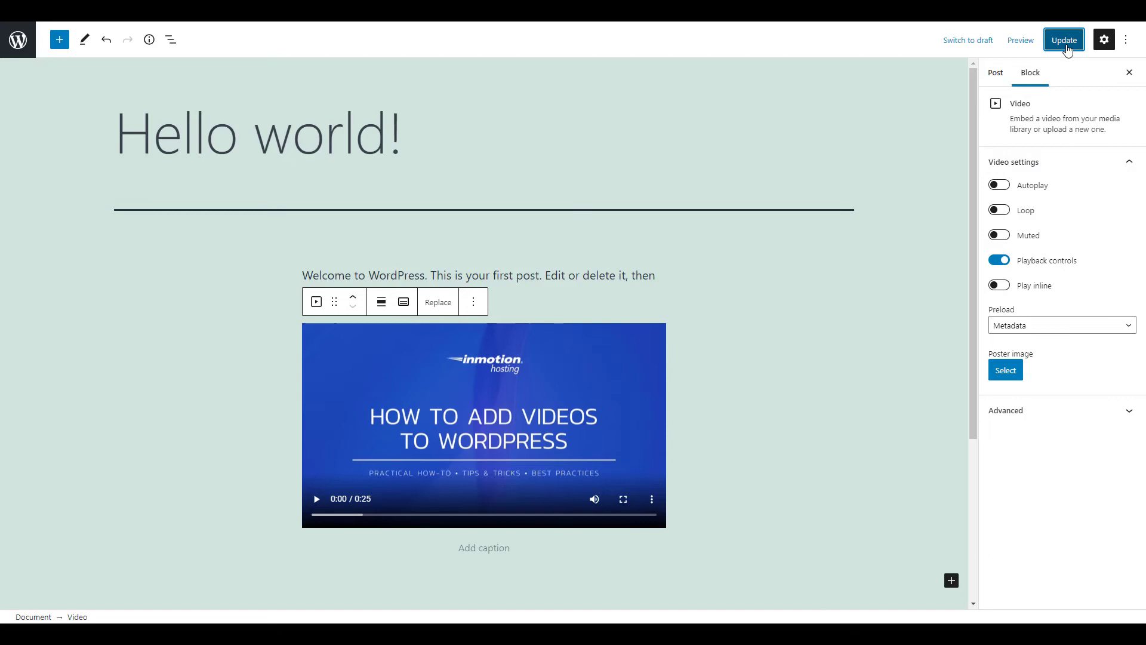
click(1062, 40)
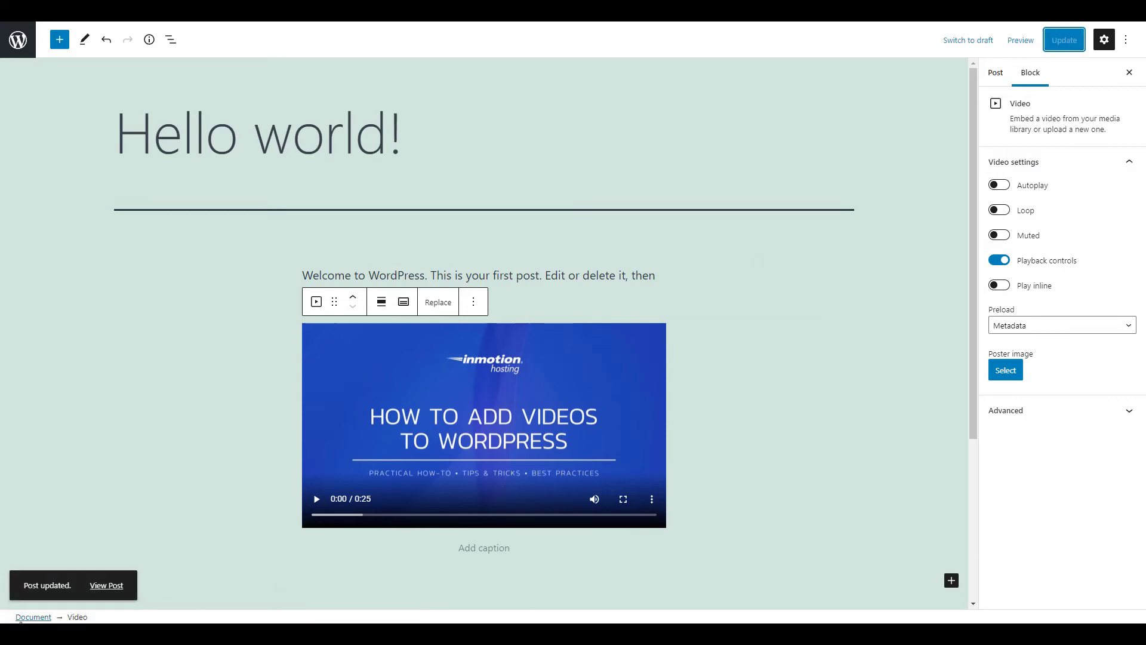
- View the updated post with its video, then go to InMotion Hosting's AMP login
click(106, 585)
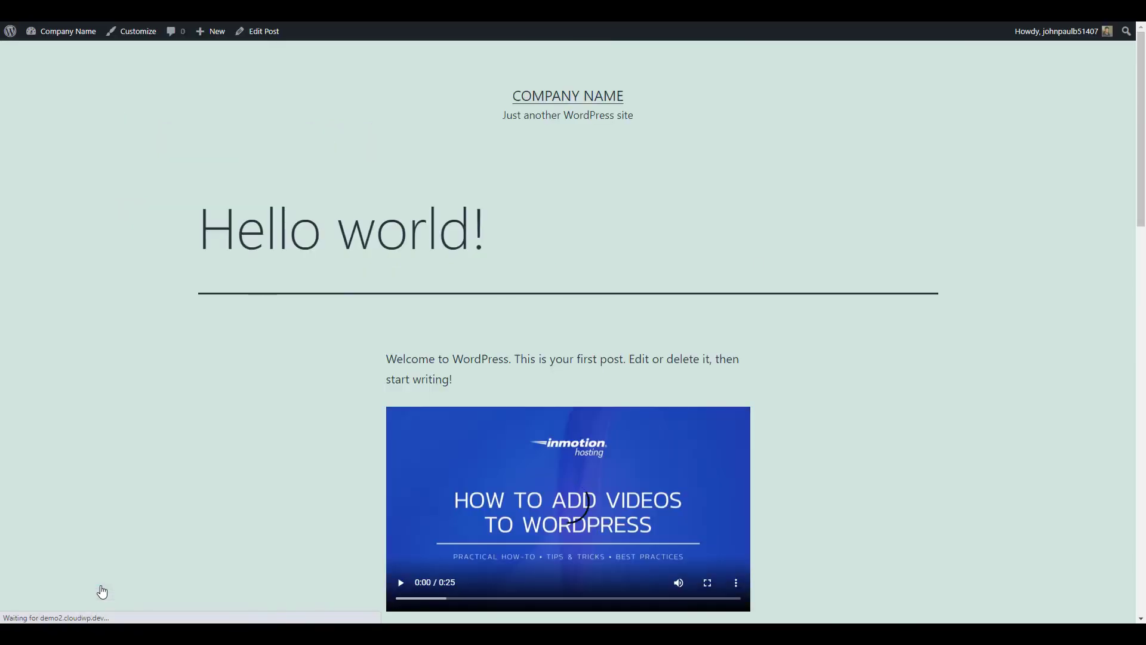
scroll(down, 3)
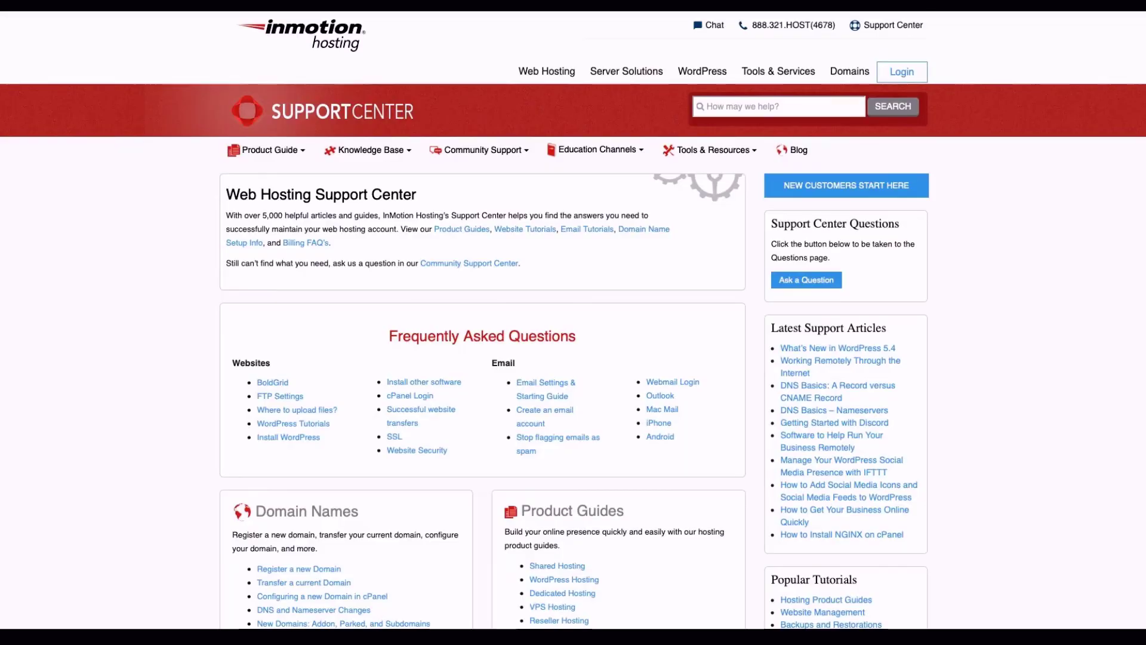
click(900, 71)
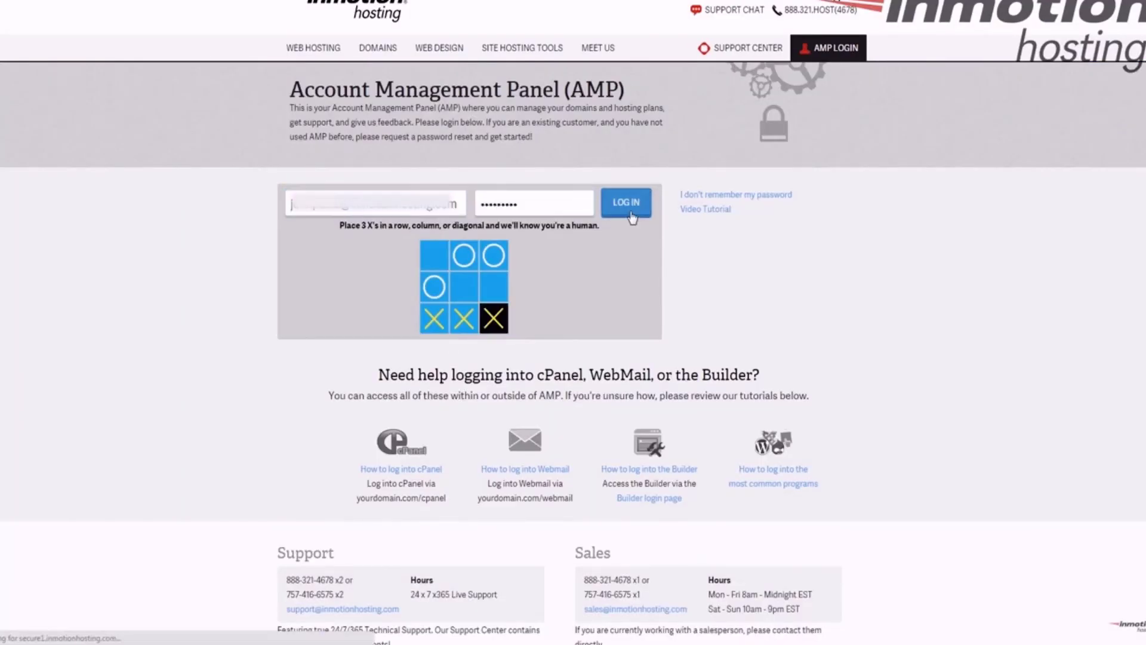